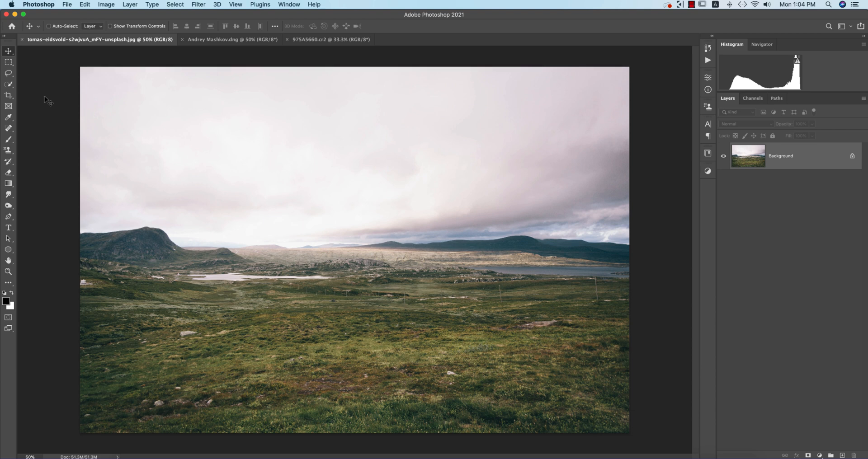
mouse_move(605, 134)
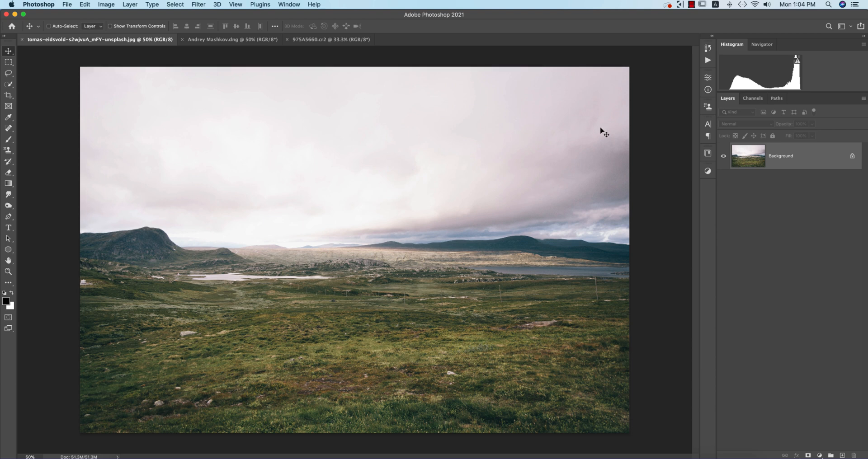
mouse_move(651, 136)
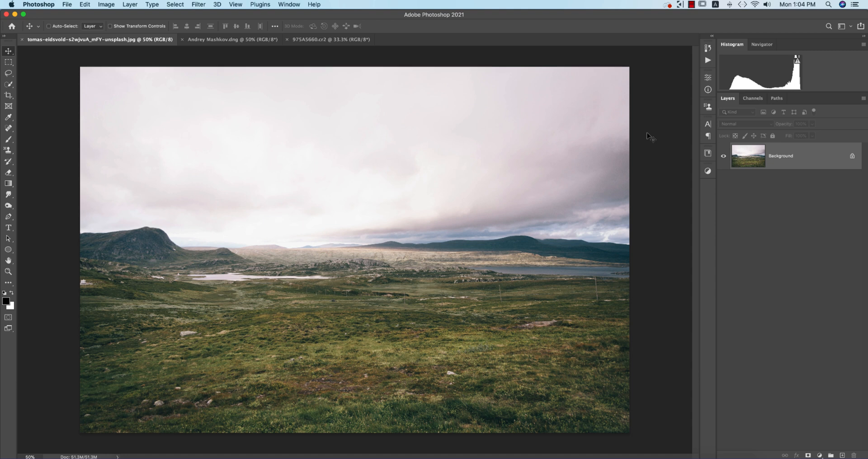
mouse_move(650, 137)
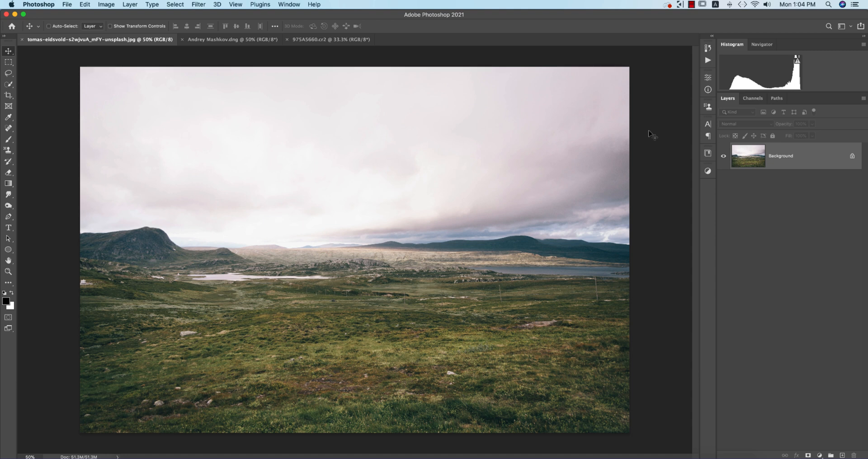
mouse_move(646, 133)
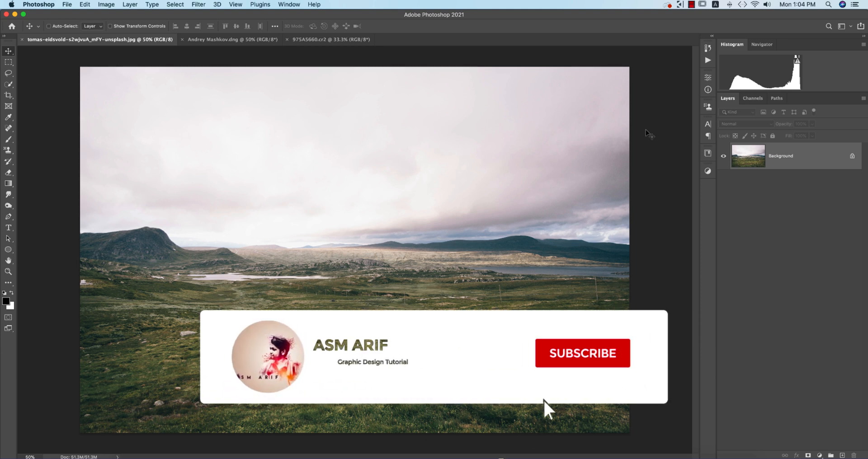
Start Sky Replacement from the Edit menu and show the list of preset skies
click(581, 352)
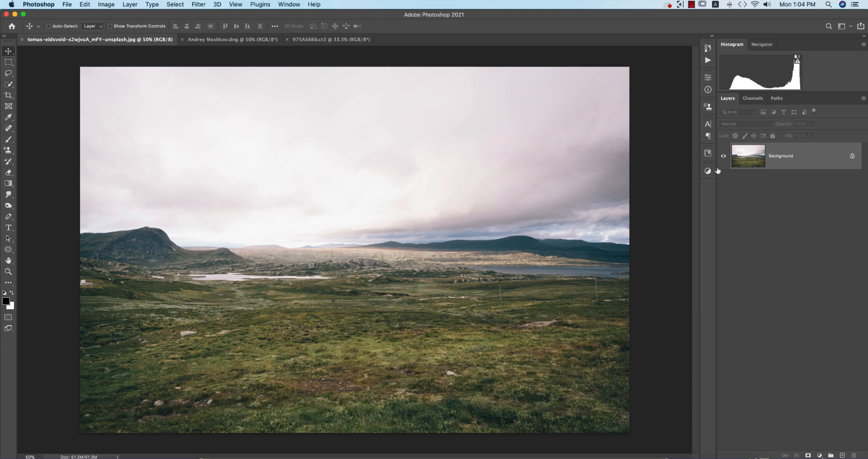
click(84, 5)
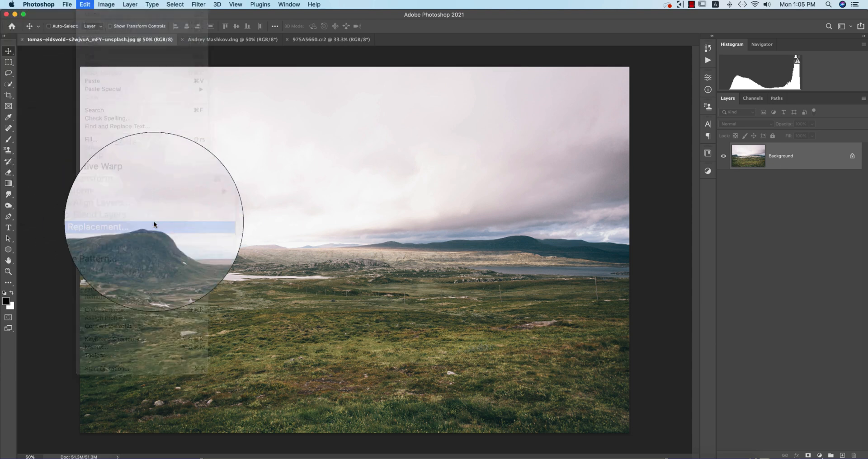
click(97, 227)
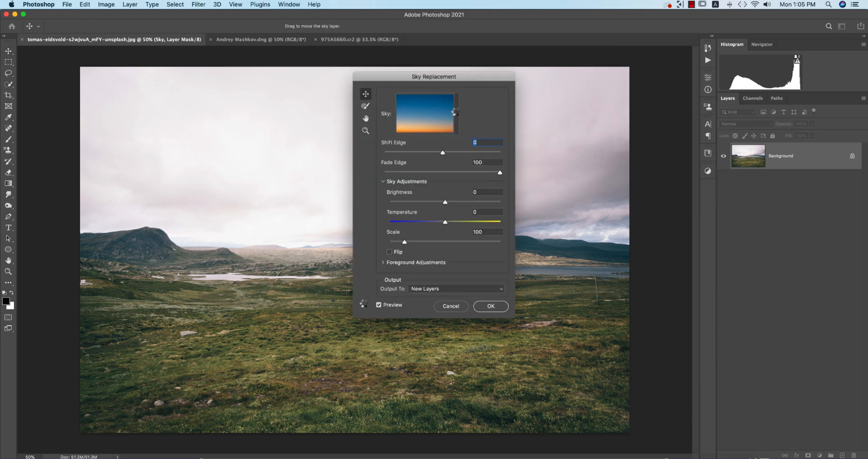
click(453, 113)
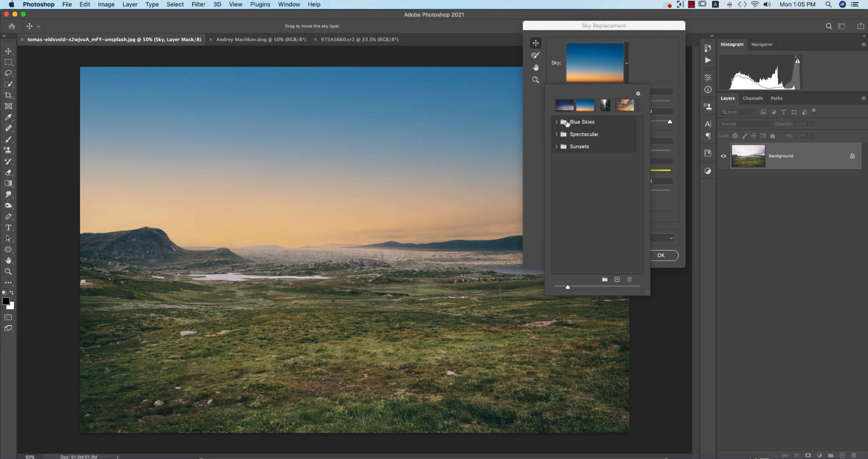
Browse the Blue Skies and Spectacular groups, trying pink and orange sunsets before settling on the grey stormy cloud sky
click(557, 122)
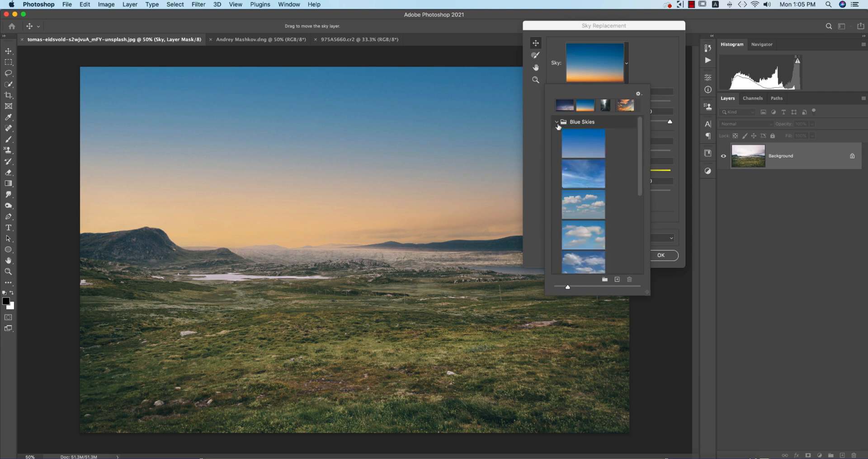
click(557, 123)
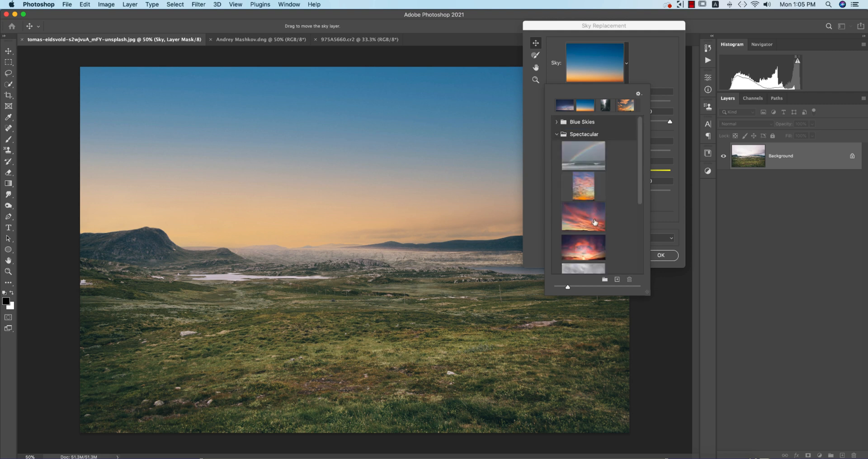
scroll(down, 3)
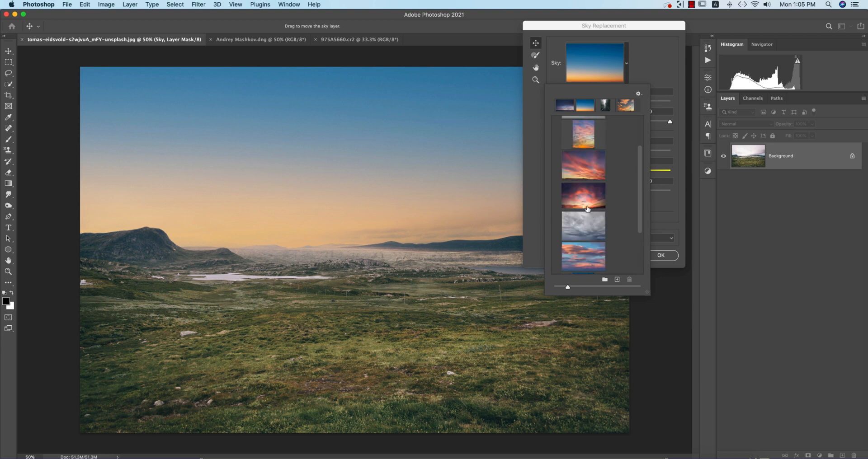
click(583, 195)
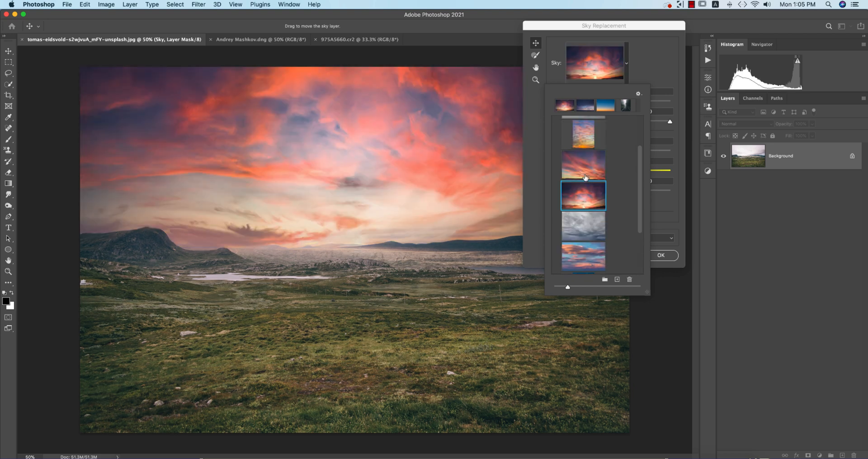
click(582, 164)
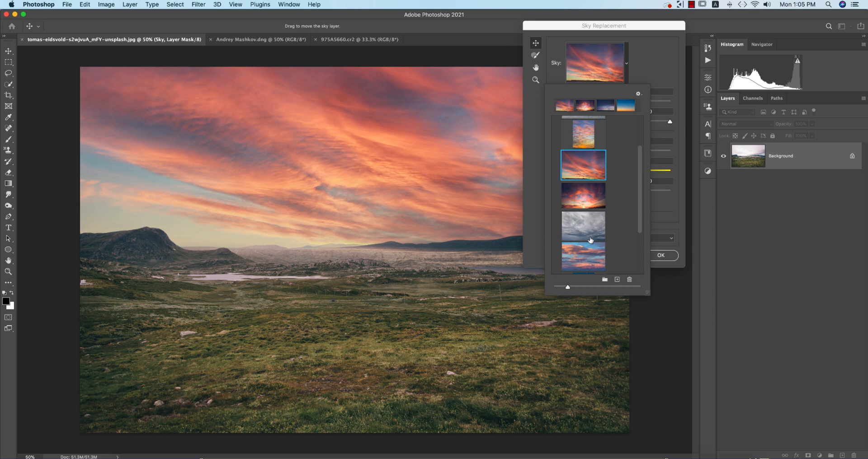
click(582, 226)
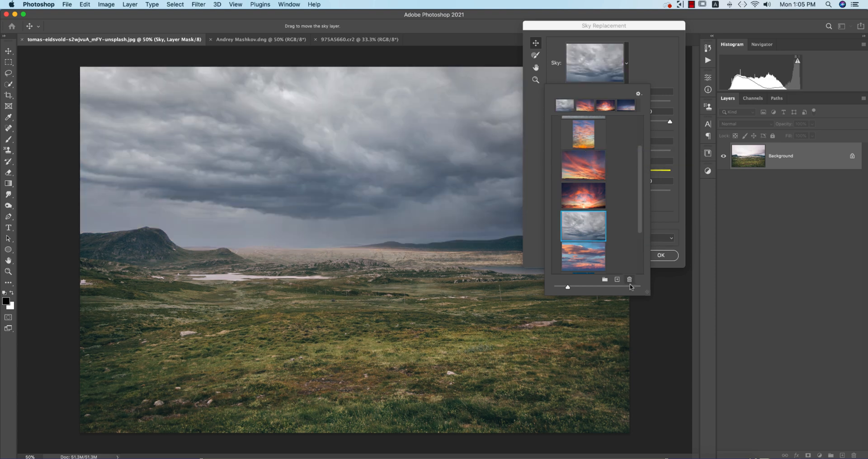
mouse_move(617, 281)
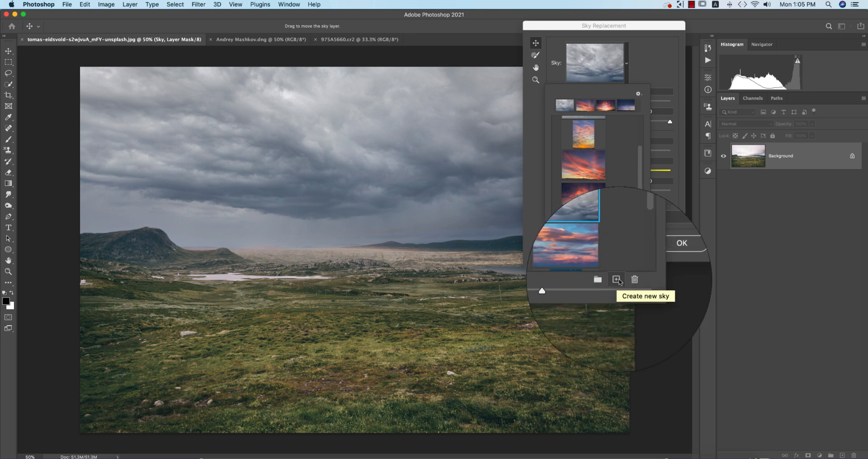
Start adding a custom sky image, bringing up the file browser
click(617, 279)
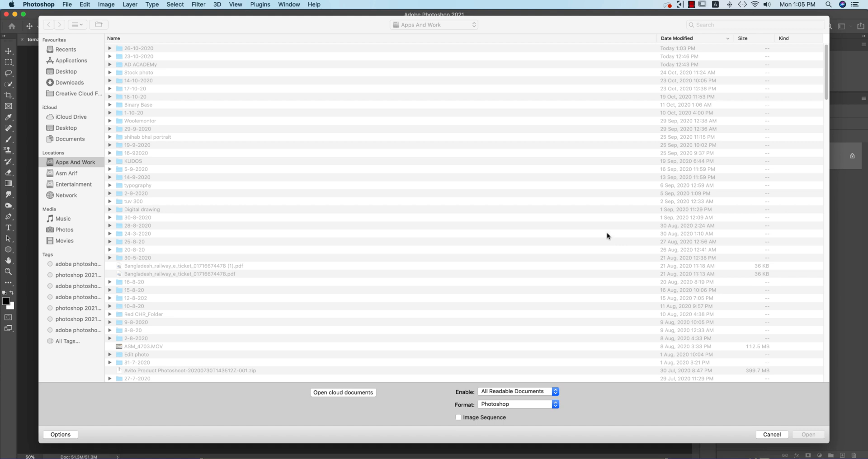
mouse_move(222, 156)
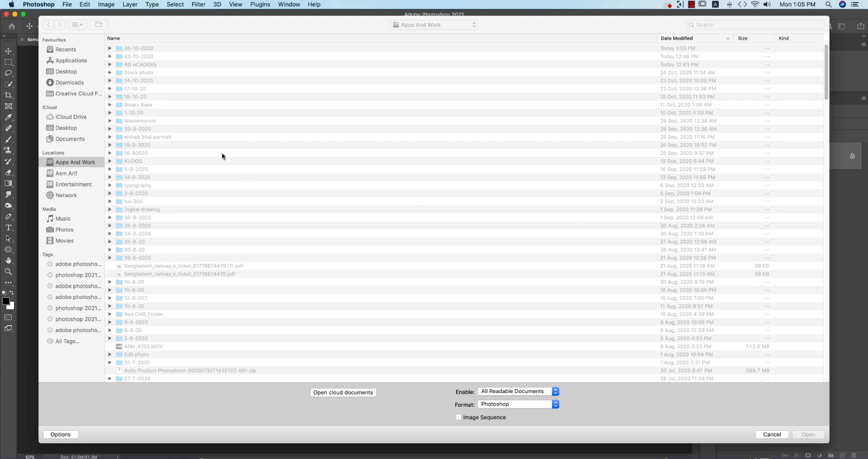
mouse_move(216, 150)
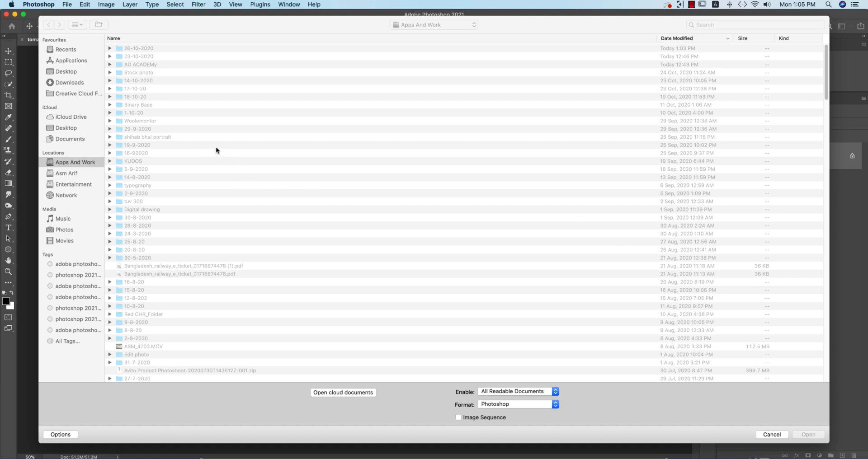
mouse_move(701, 389)
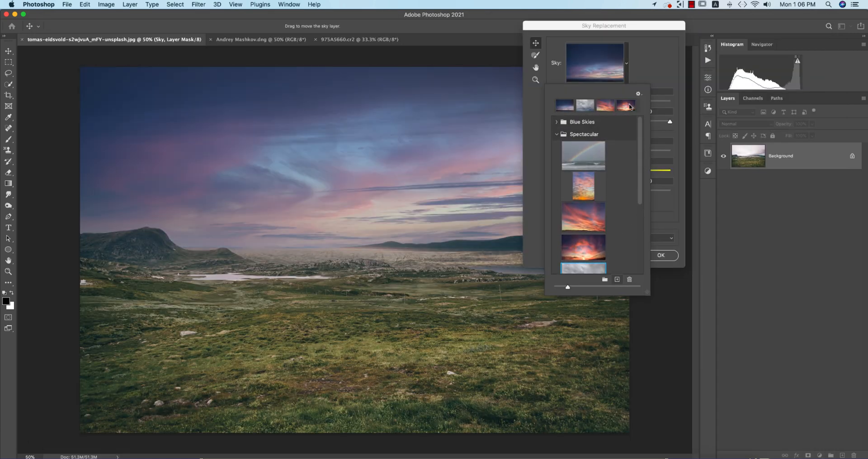
Reselect the stormy cloud sky and warm its colour temperature to 18
click(584, 105)
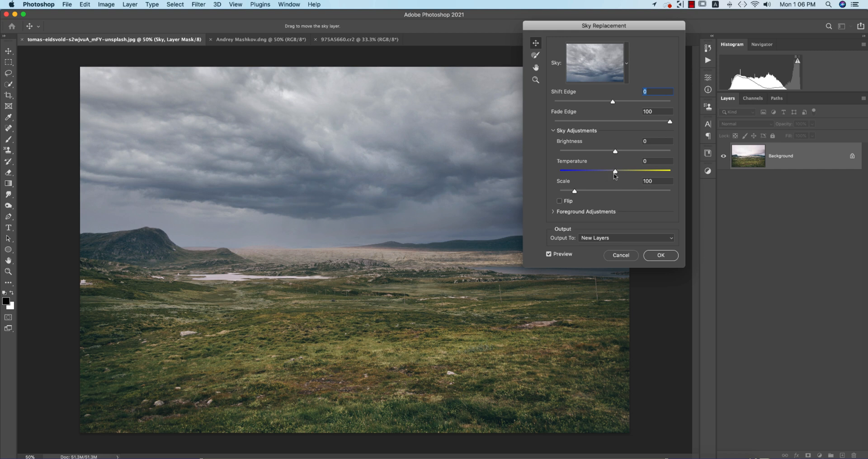
drag(613, 171, 621, 171)
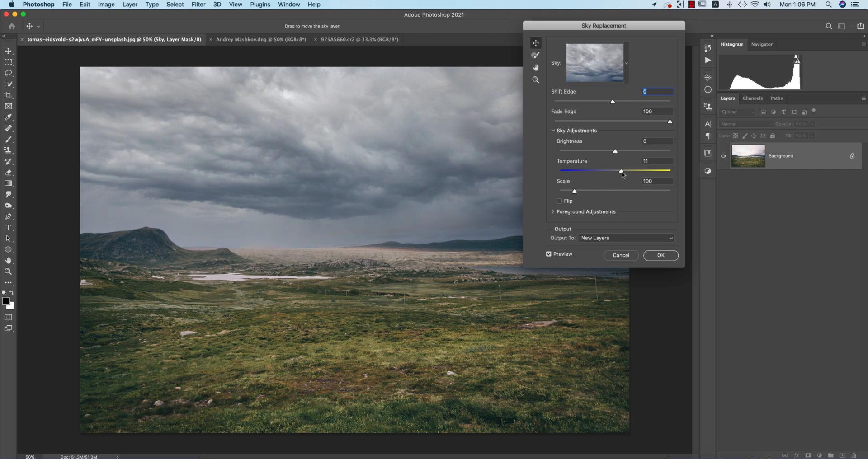
drag(620, 171, 625, 170)
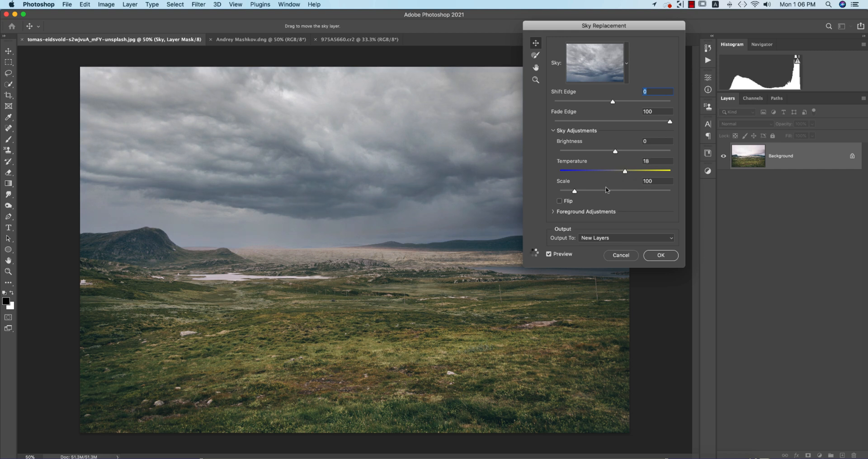
drag(574, 191, 579, 190)
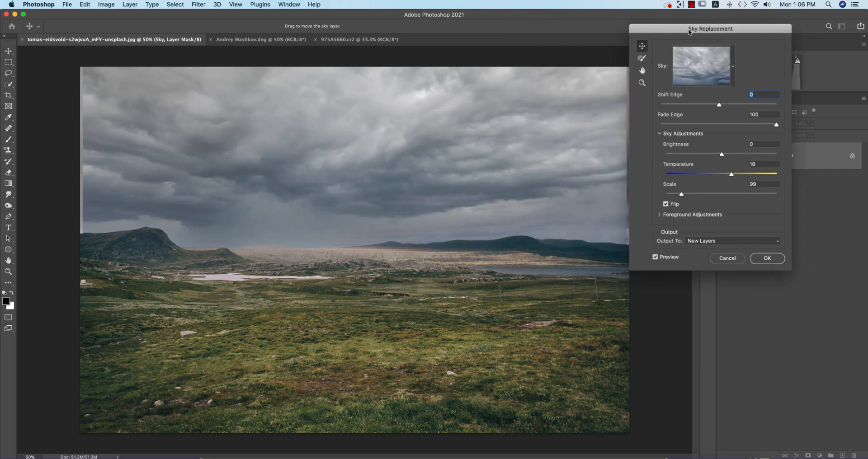
drag(710, 28, 722, 38)
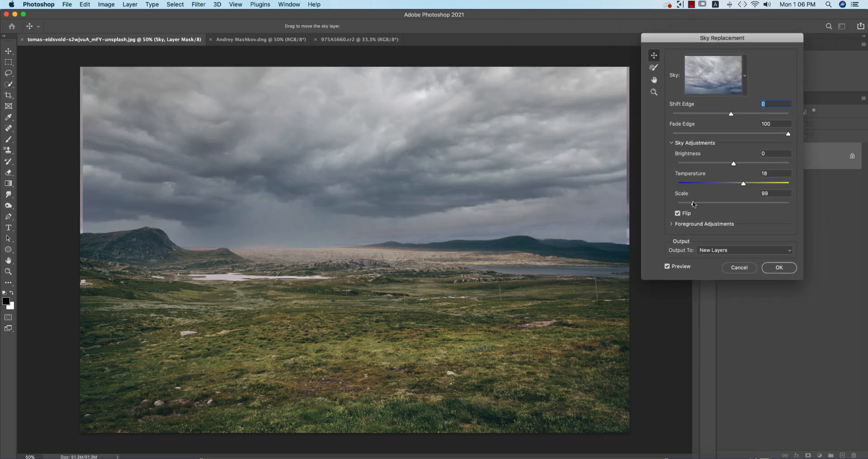
Set Scale 109 and Shift Edge 9, keep Output To New Layers, and apply the sky replacement
drag(697, 202, 719, 202)
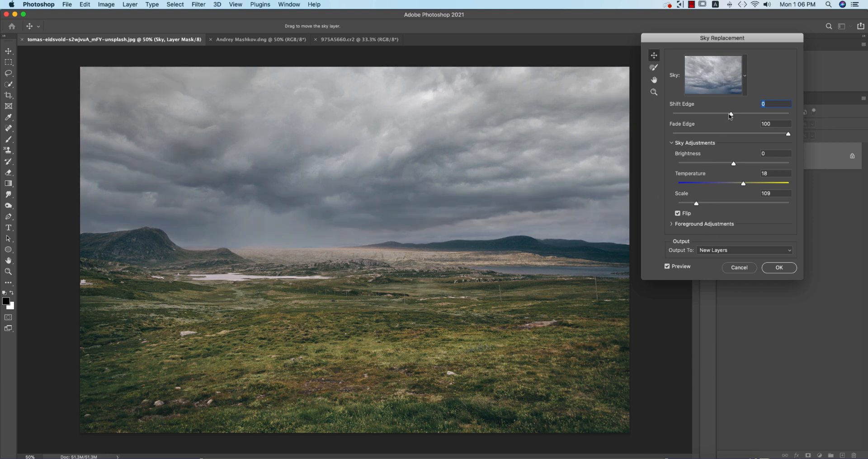
drag(729, 113, 735, 113)
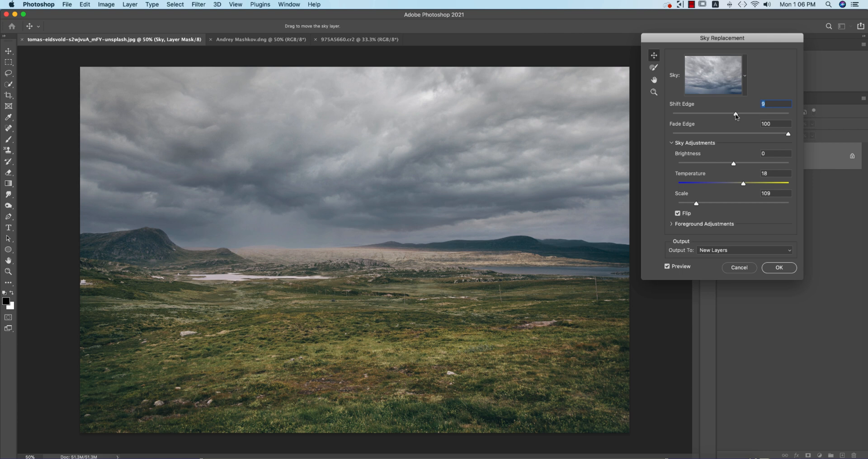
click(743, 251)
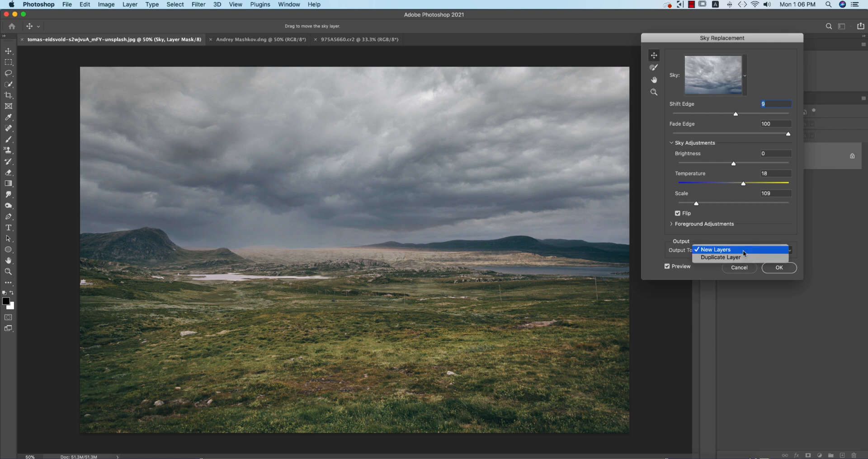
click(715, 249)
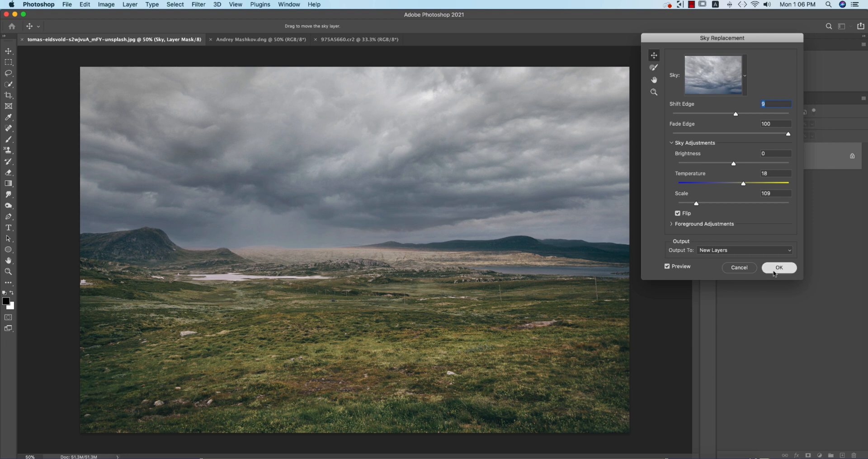
click(778, 268)
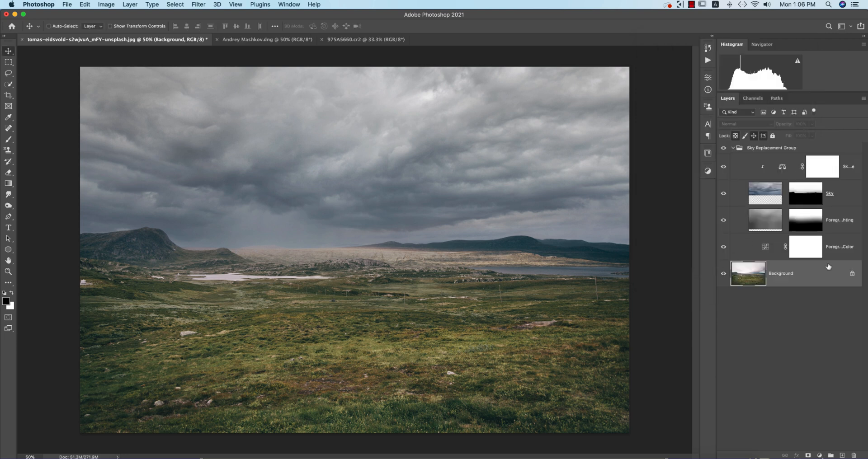
mouse_move(841, 254)
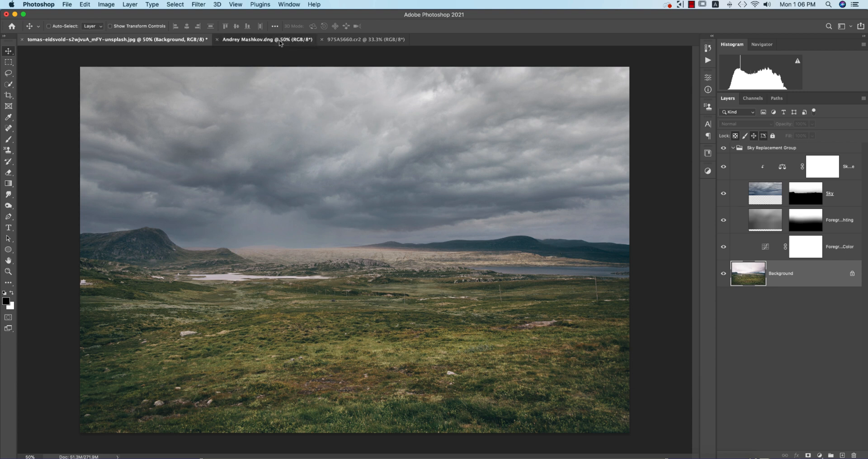
click(267, 39)
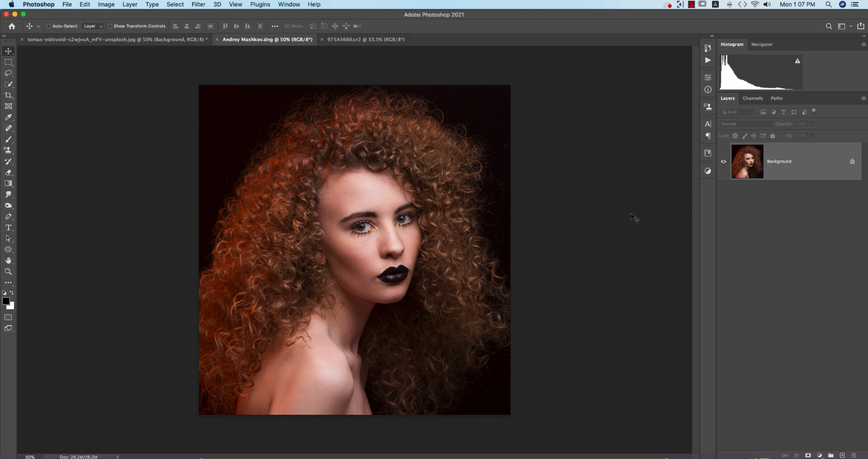
mouse_move(464, 185)
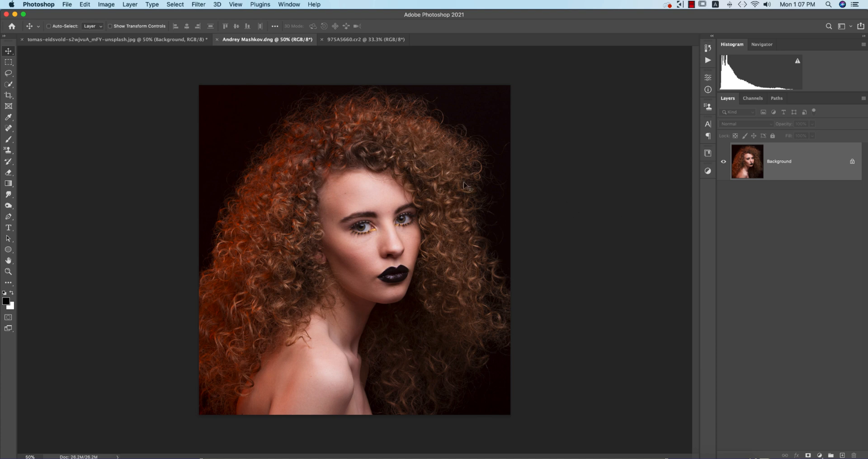
mouse_move(536, 190)
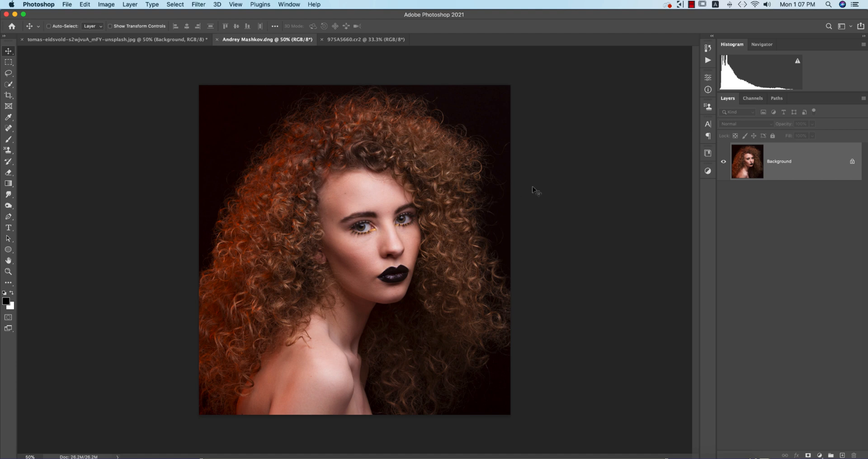
mouse_move(53, 166)
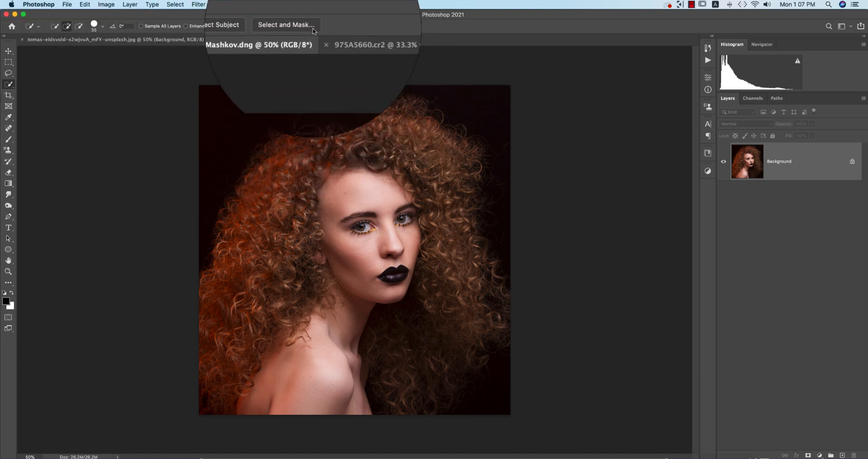
In Select and Mask, brush the remaining upper-right hair into the selection and preview the cut-out On Black
click(286, 25)
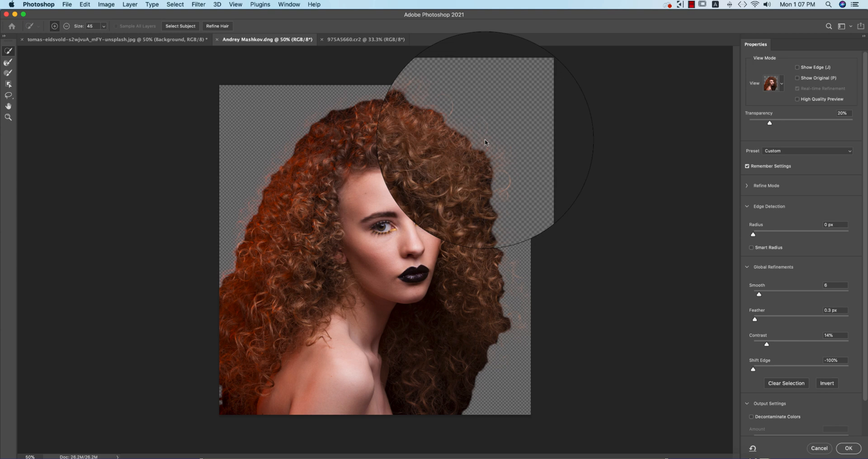
drag(470, 143, 567, 121)
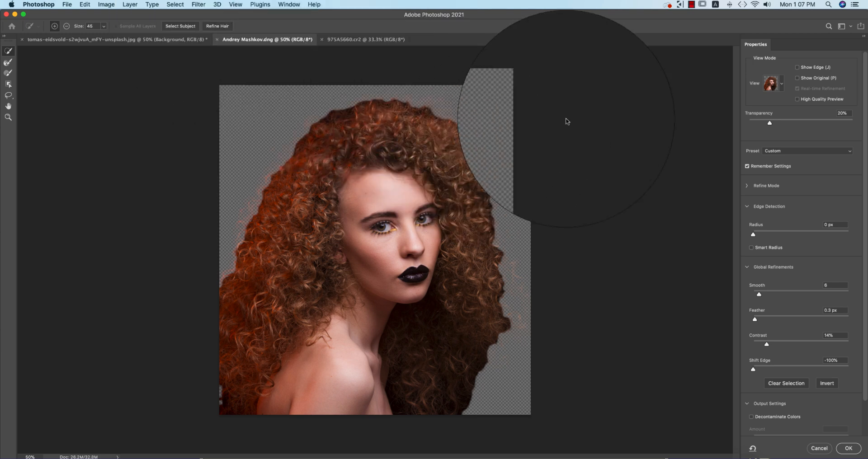
drag(564, 122, 526, 240)
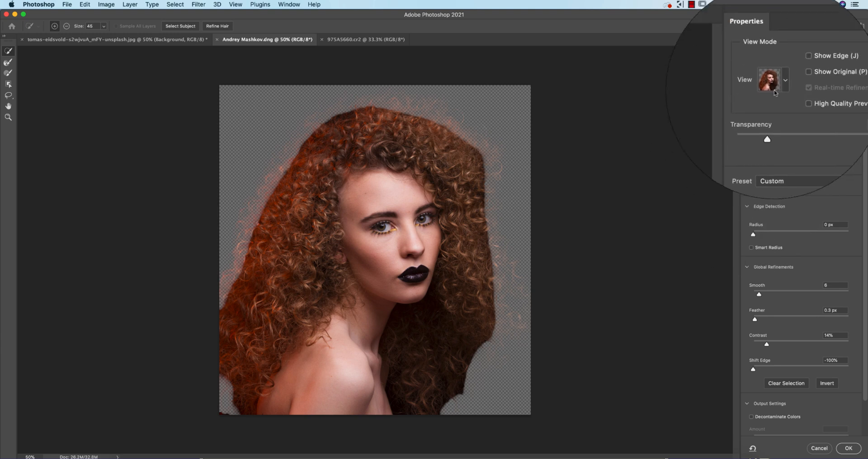
click(783, 79)
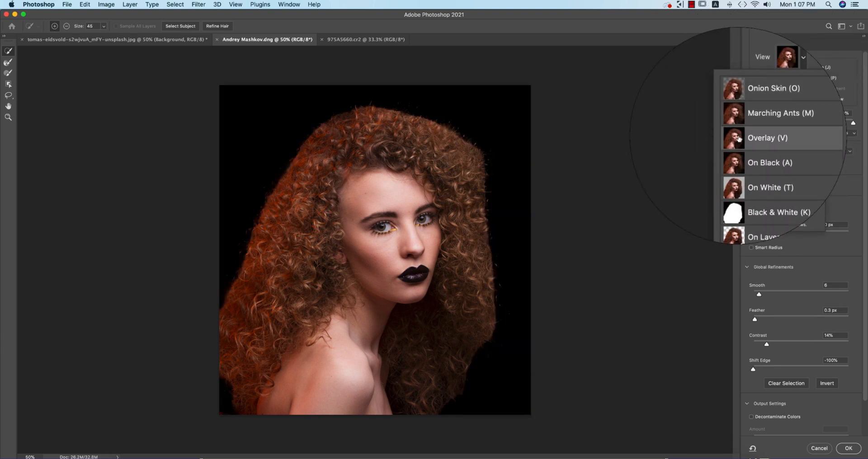
click(780, 120)
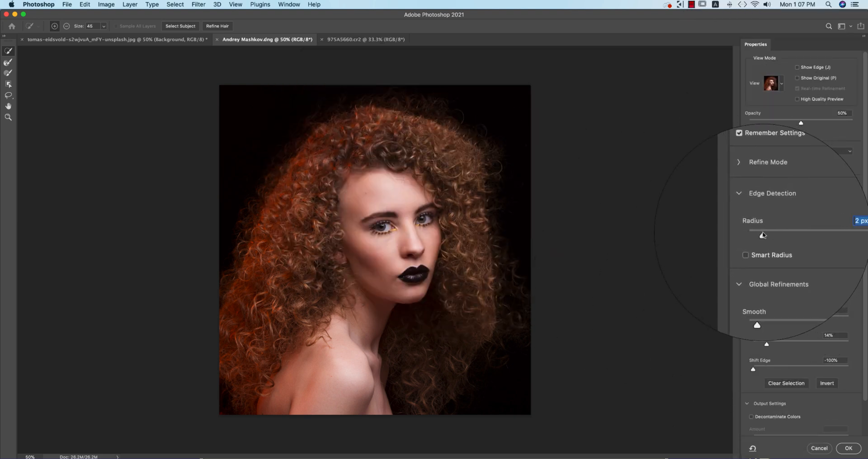
Set Radius to 4 px, Smooth to 20 and Shift Edge to -21% for the hair selection
drag(763, 234, 797, 234)
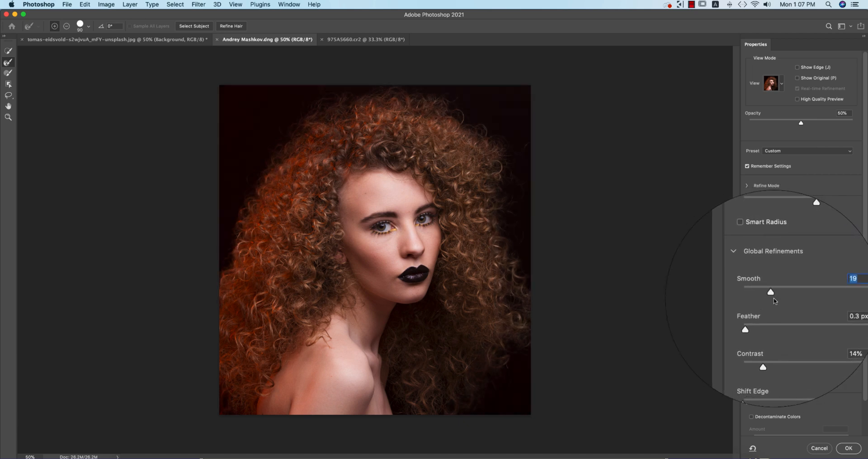
drag(770, 292, 771, 295)
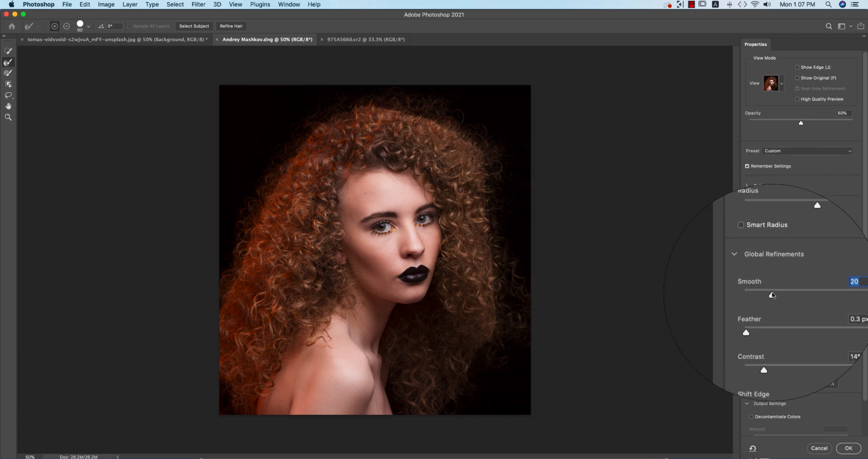
drag(771, 295, 776, 295)
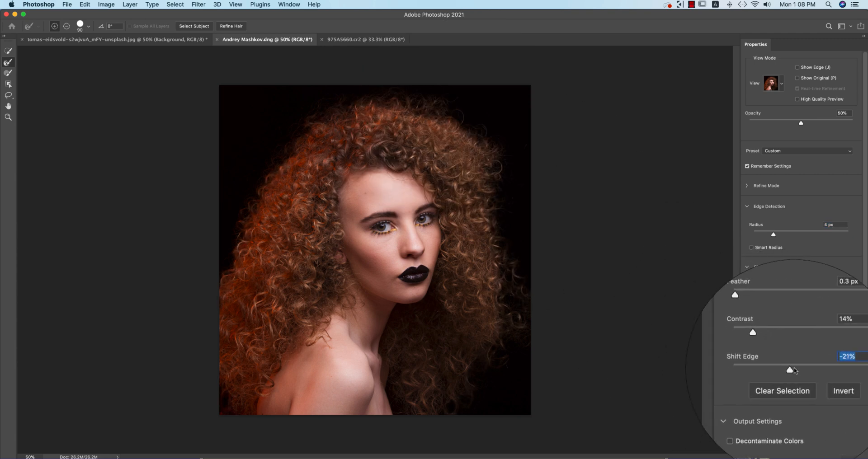
drag(789, 370, 822, 370)
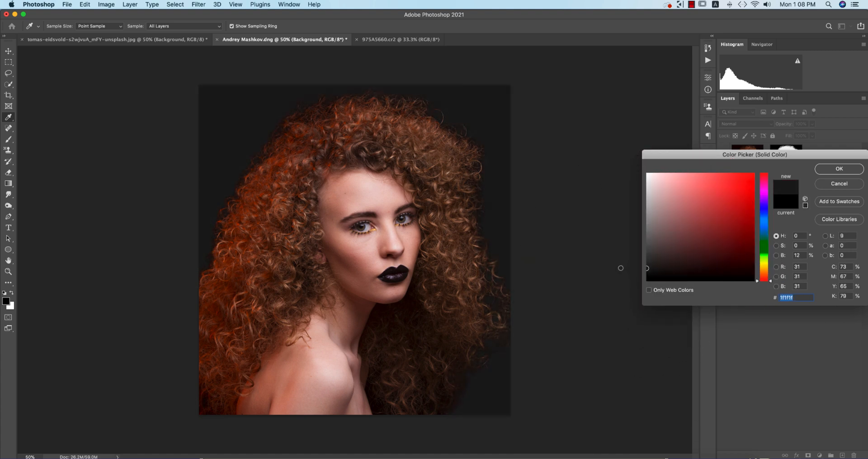
Confirm the dark grey fill colour, take the Move tool and switch to the 975A5660.cr2 close-up portrait
click(838, 169)
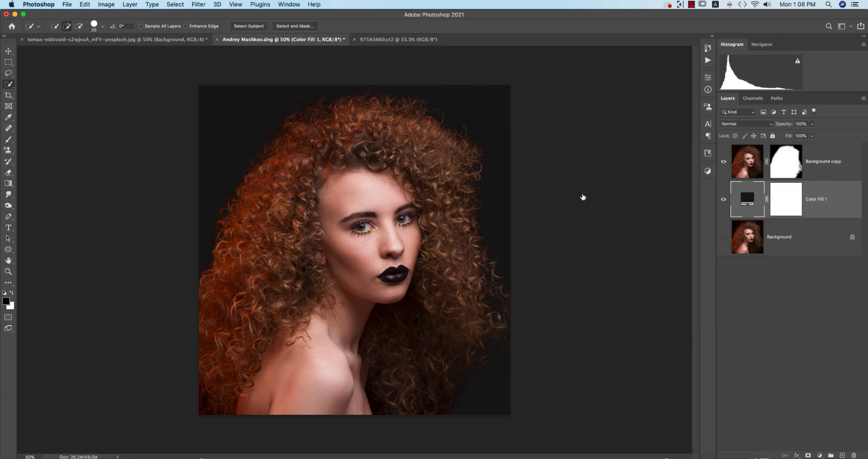
mouse_move(326, 158)
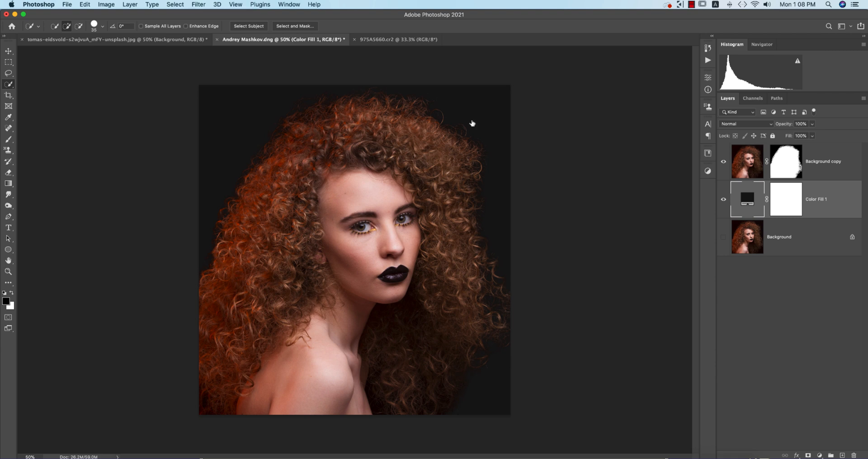
click(8, 51)
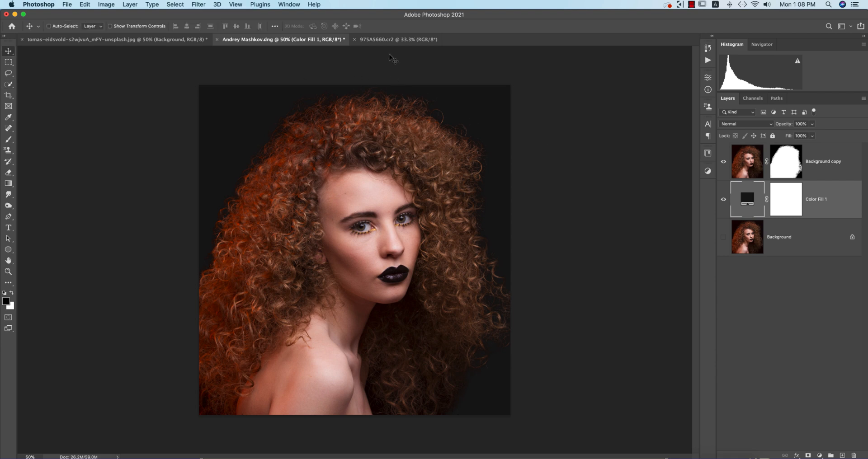
click(398, 39)
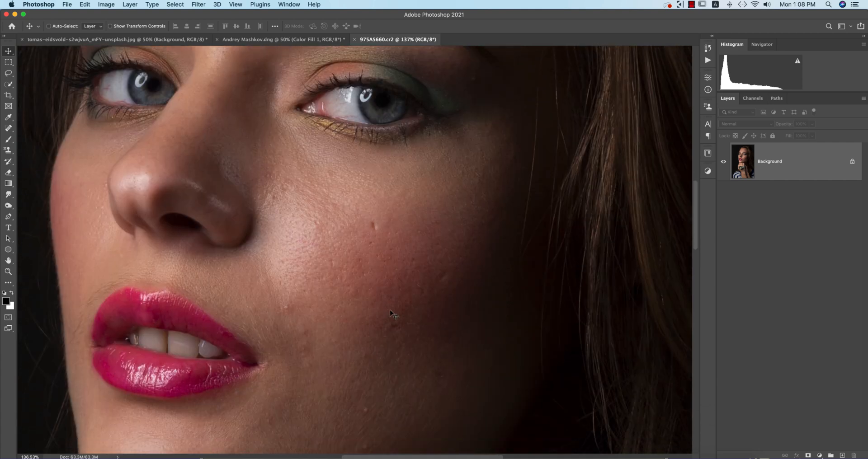
Heal the blemishes on the lower cheek, near the chin and on the upper cheek with the Spot Healing Brush
scroll(down, 3)
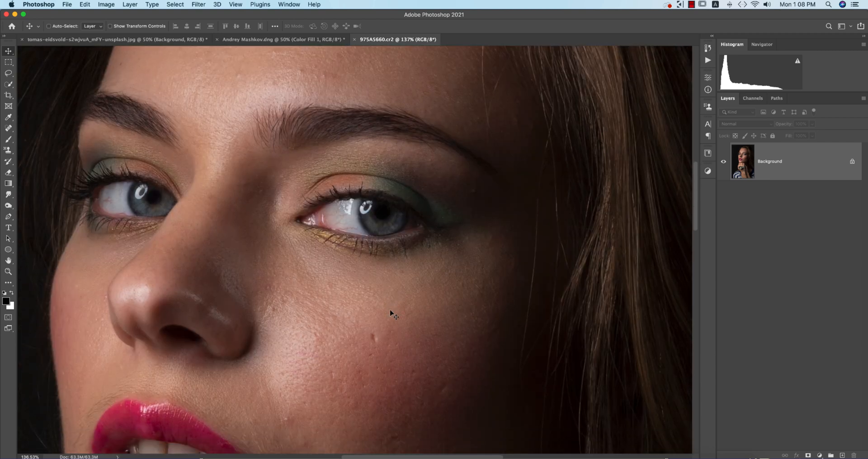
scroll(down, 3)
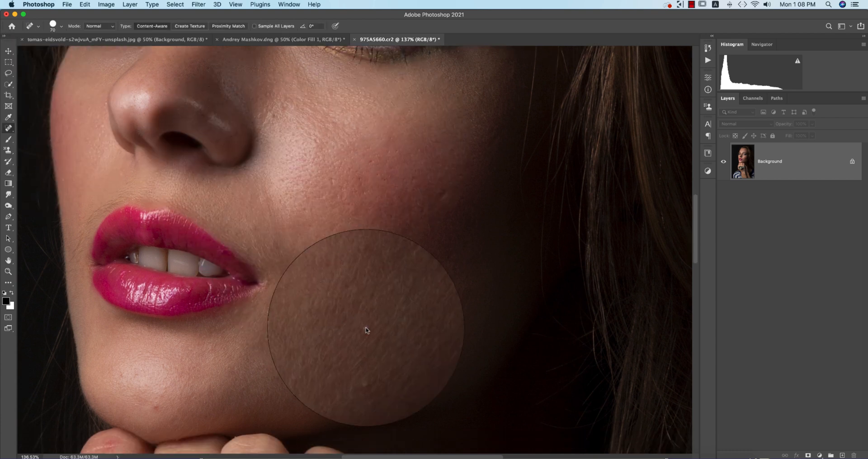
click(365, 331)
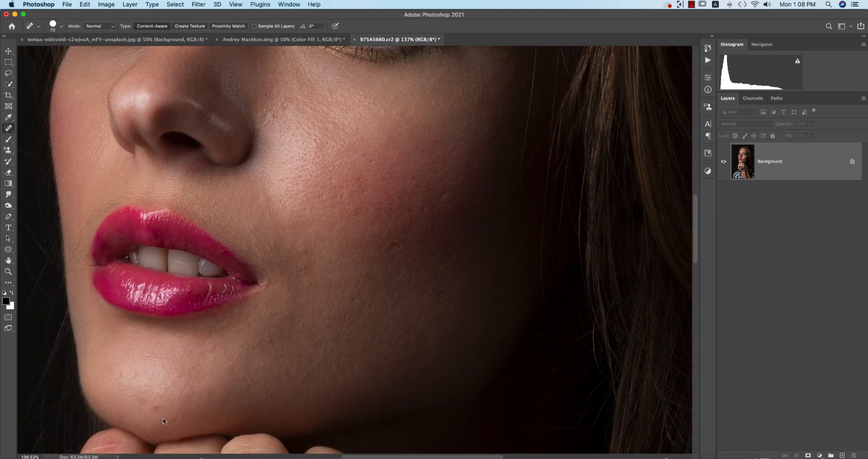
click(442, 198)
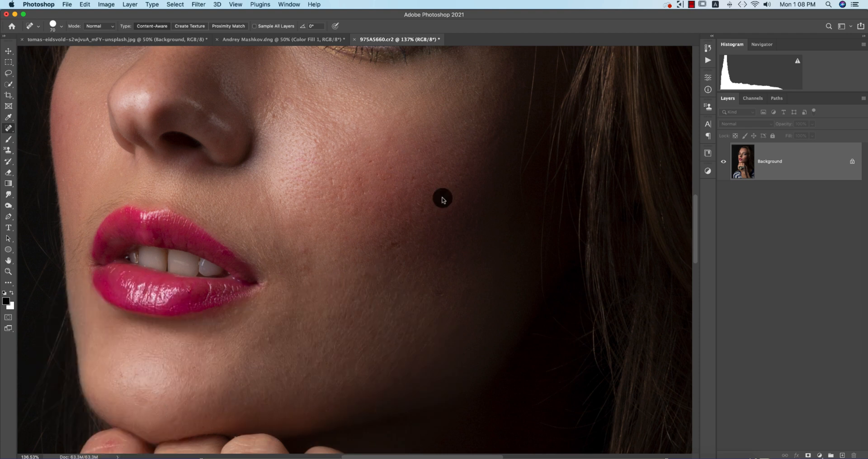
click(442, 199)
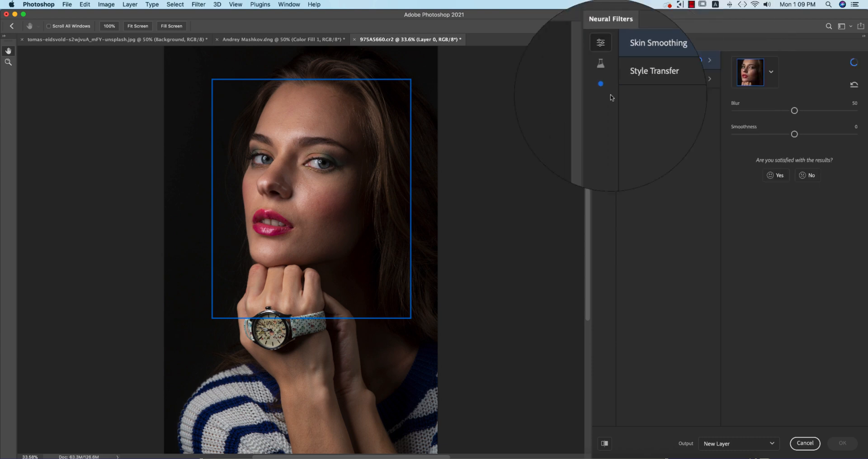
Enable Skin Smoothing at blur 46 and smoothness 6, compare with the original, and apply it as a new layer
click(696, 60)
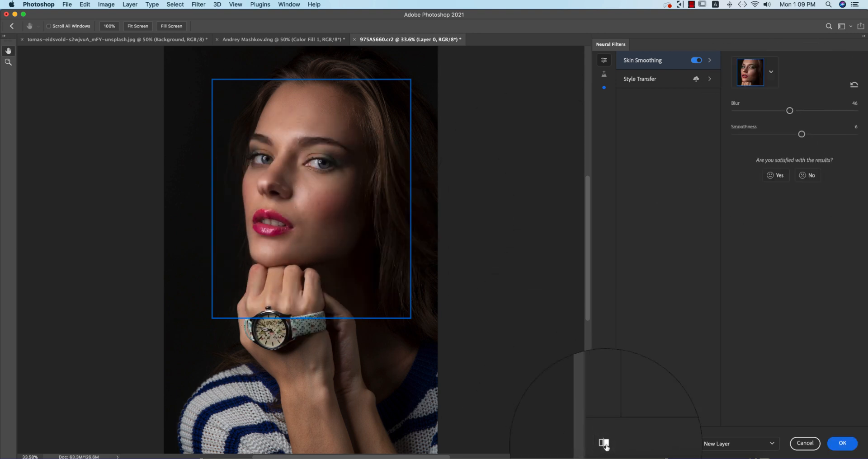
click(603, 443)
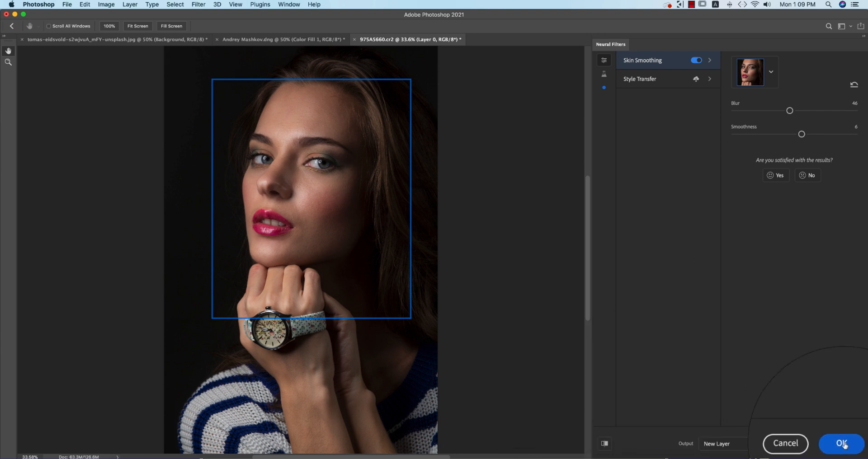
click(841, 443)
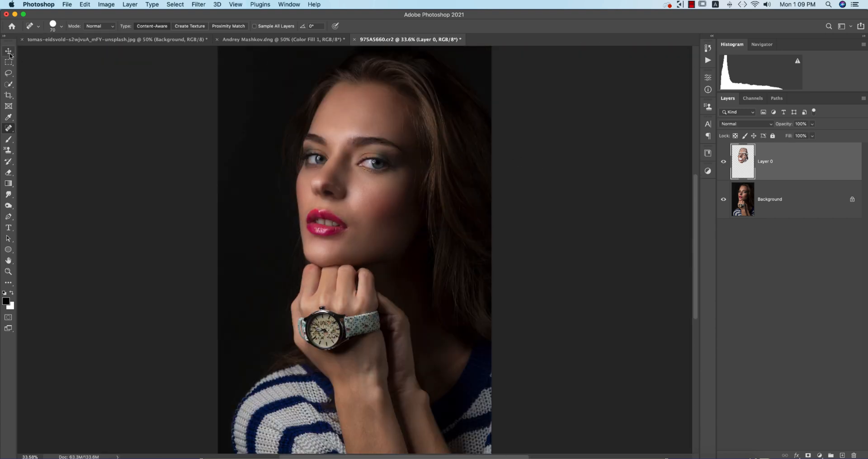
Take the Move tool and bring up the Plugins panel from the Plugins menu
click(8, 50)
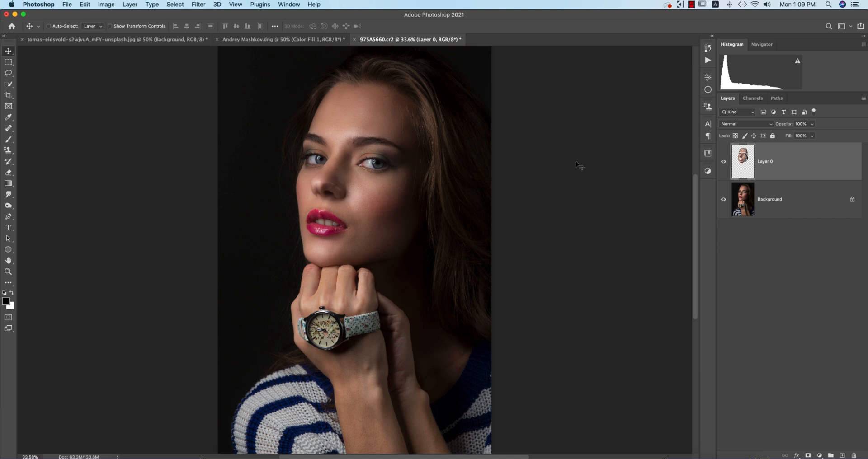
mouse_move(573, 162)
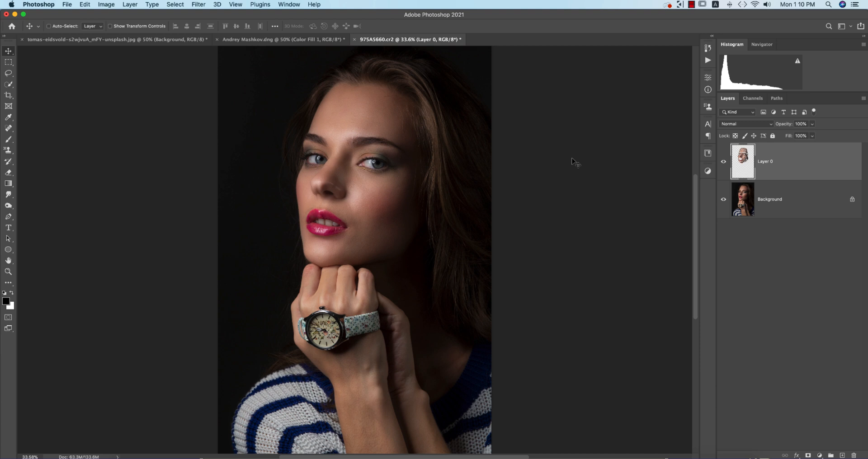
mouse_move(127, 165)
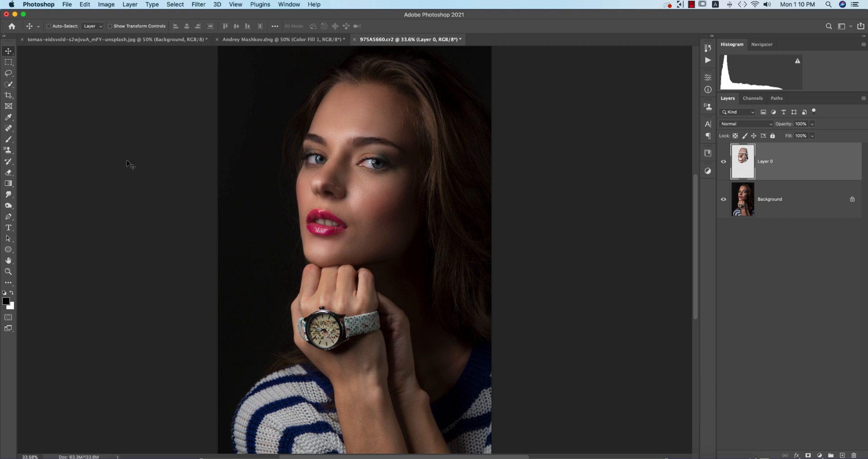
click(251, 3)
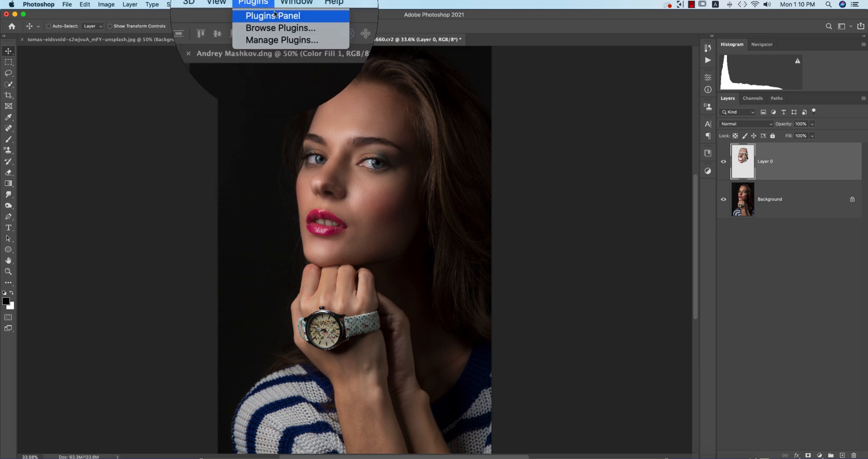
click(273, 16)
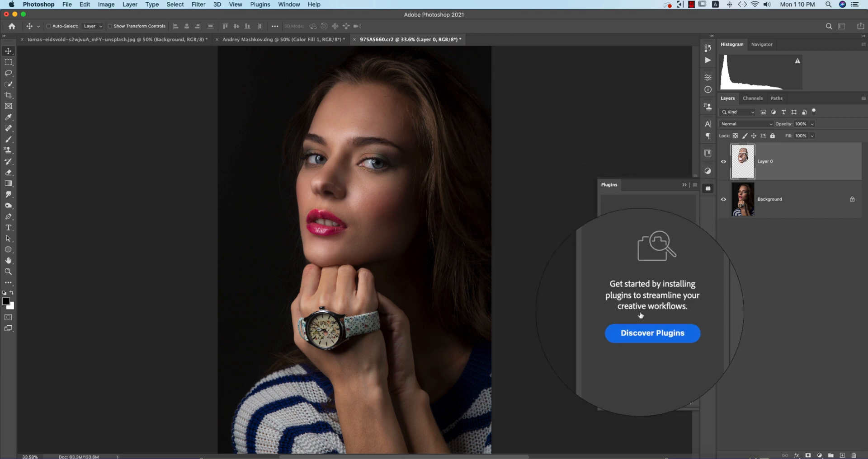
Browse the full All plugins list in the Creative Cloud marketplace, then close it
click(652, 332)
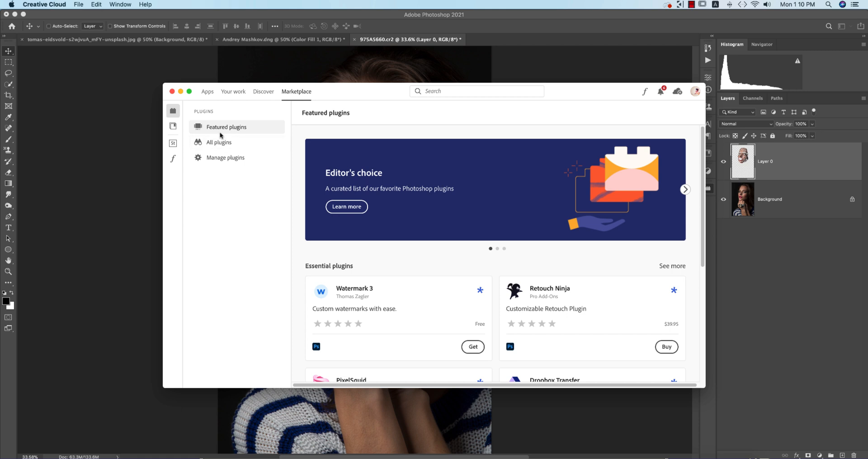
click(219, 142)
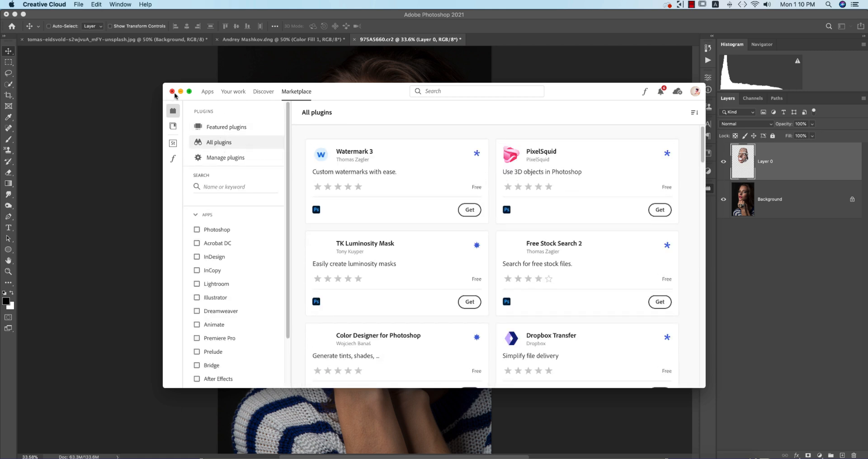
click(171, 91)
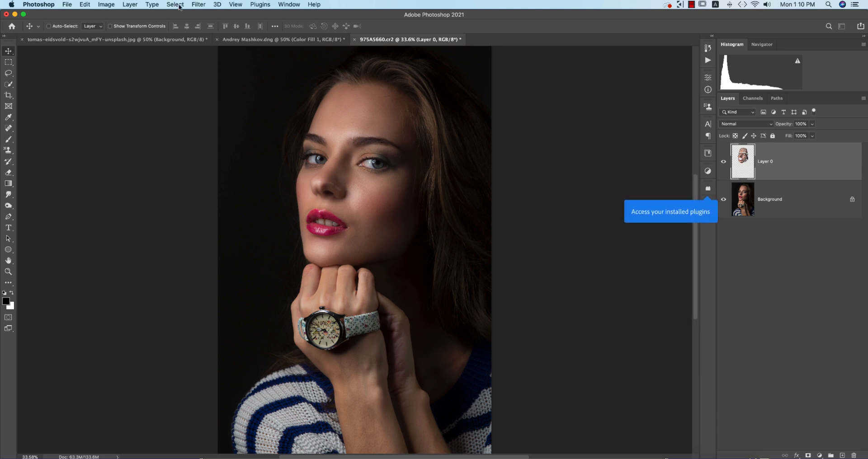
Enable the Smart Portrait neural filter on the close-up portrait
click(198, 4)
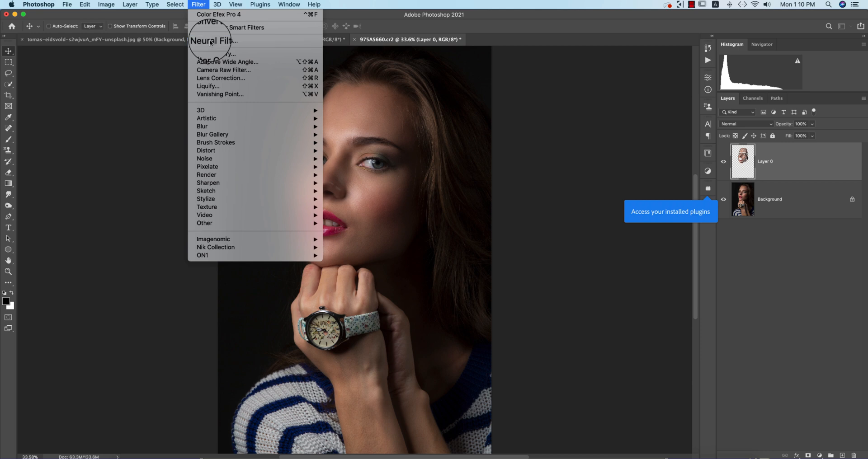
click(211, 40)
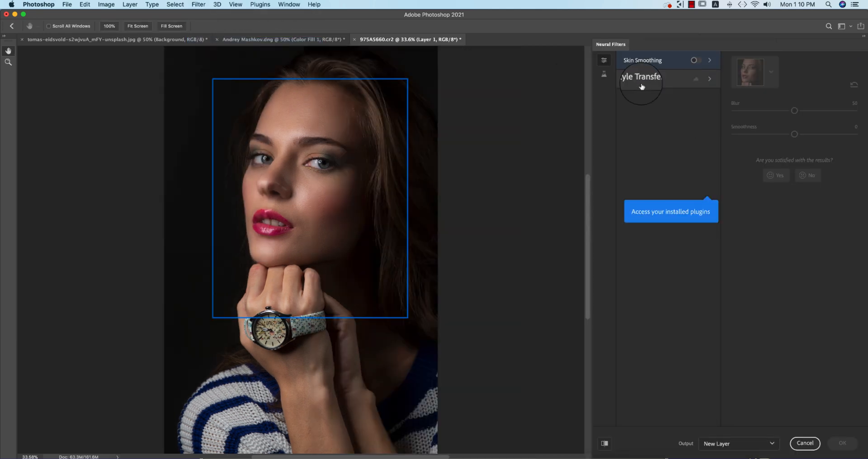
click(603, 73)
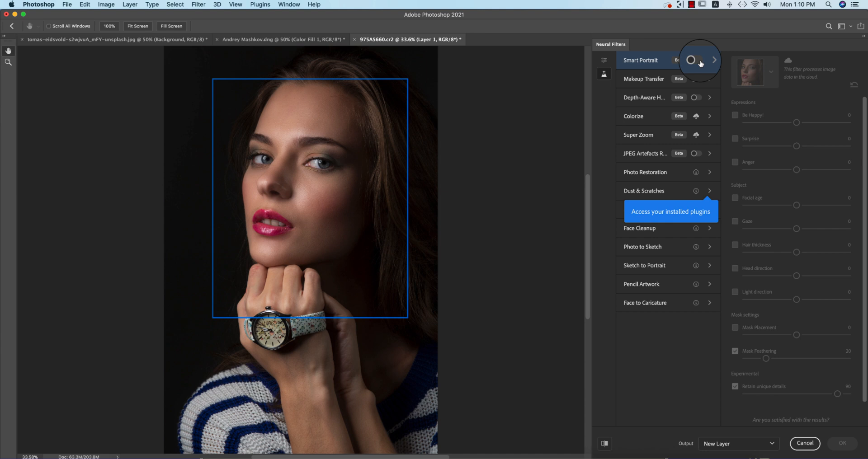
click(696, 60)
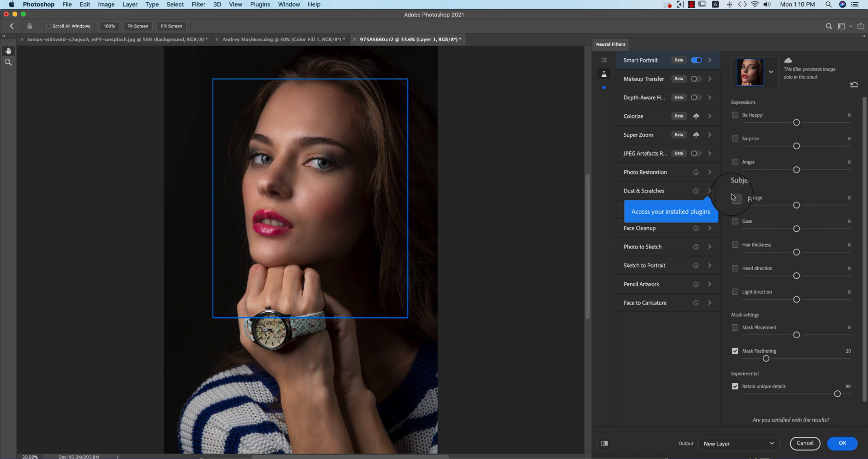
mouse_move(734, 161)
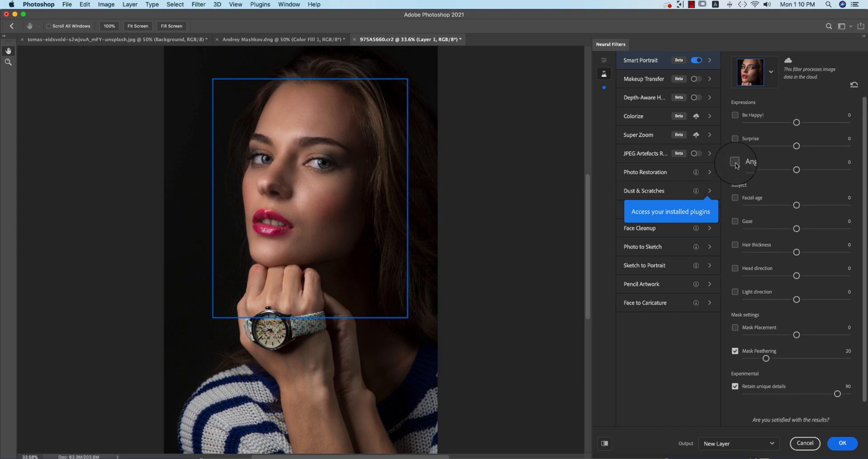
Set the face's Anger to 12 and Facial age to 25
click(734, 161)
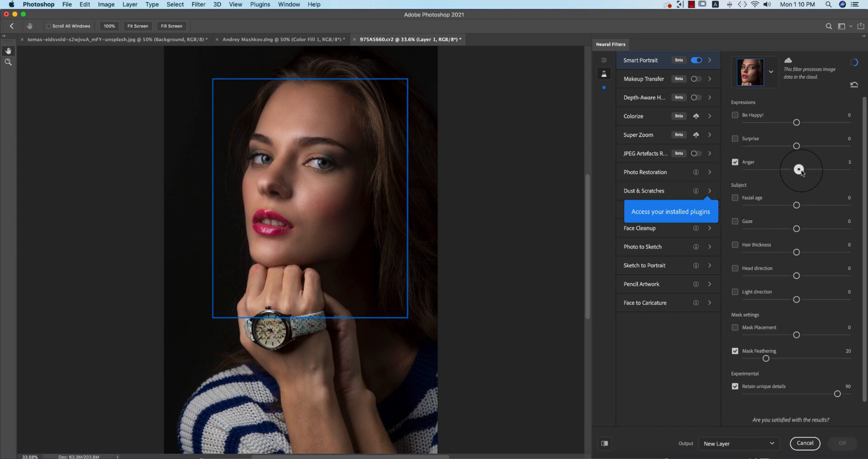
drag(798, 169, 808, 169)
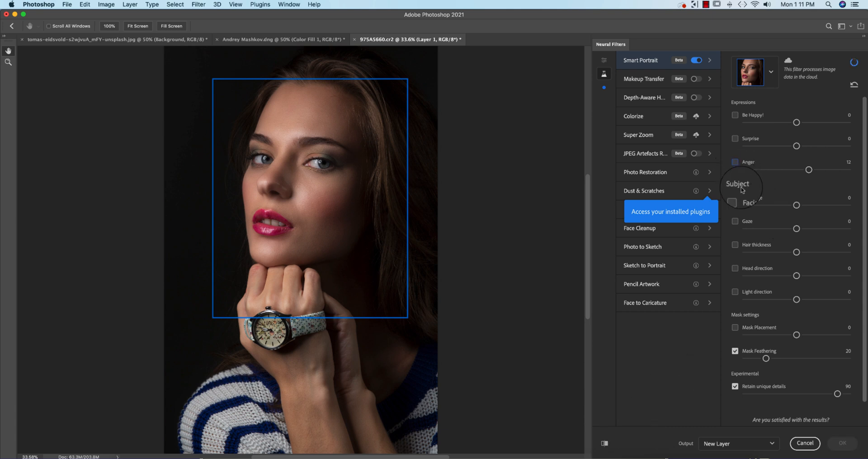
click(735, 198)
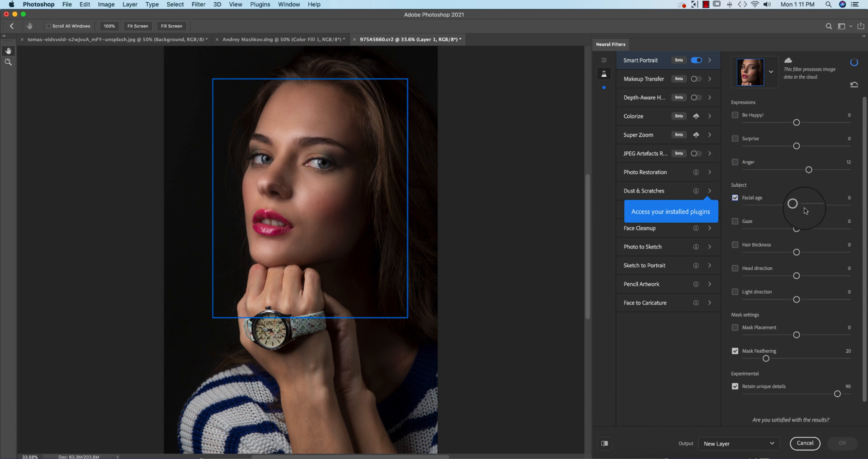
drag(792, 203, 814, 204)
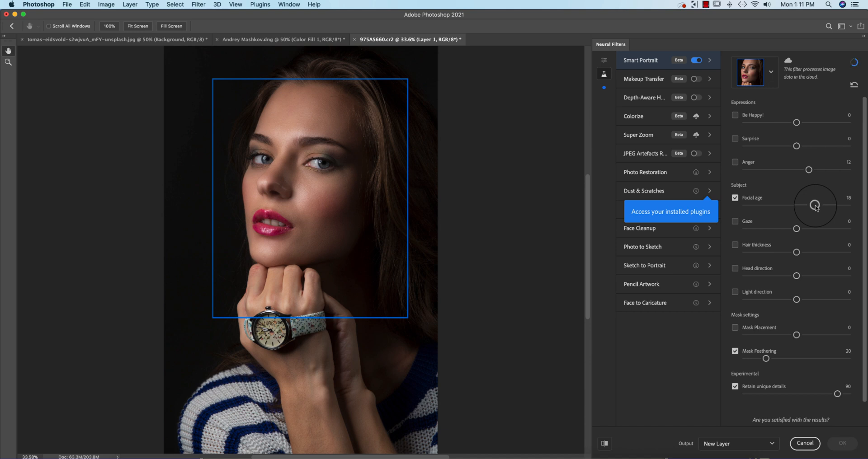
drag(808, 204, 822, 204)
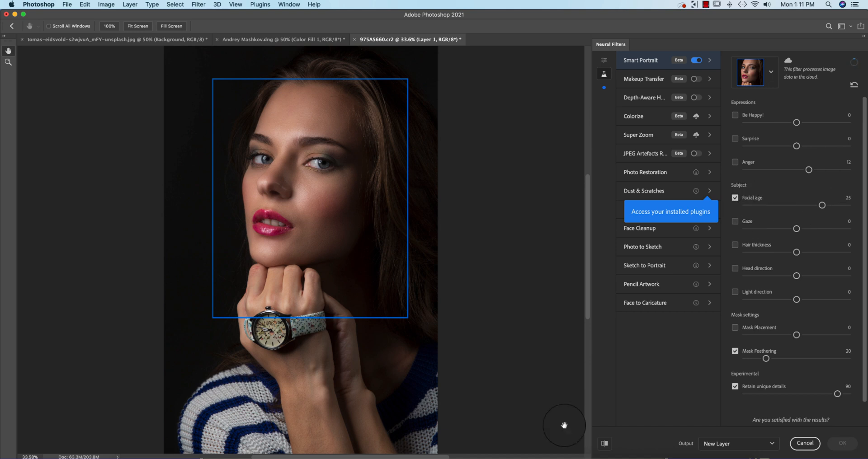
mouse_move(616, 354)
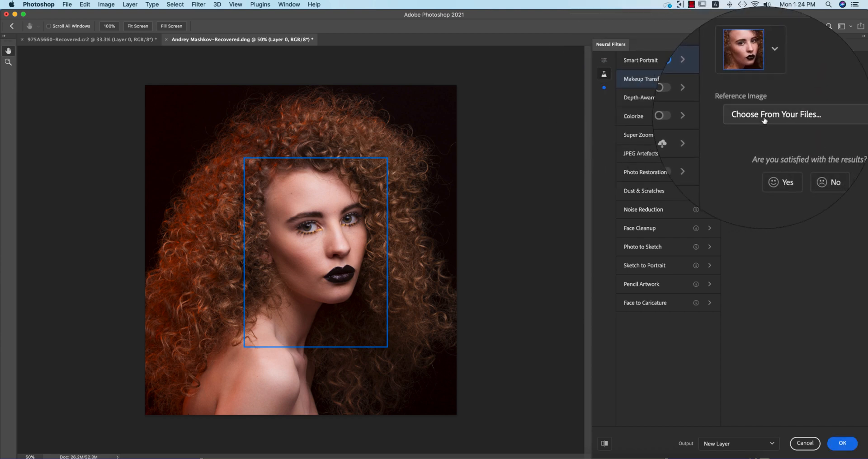
Use 975A5660-Recovered.cr2 as the makeup reference, then move to the black-and-white coastline image
click(774, 114)
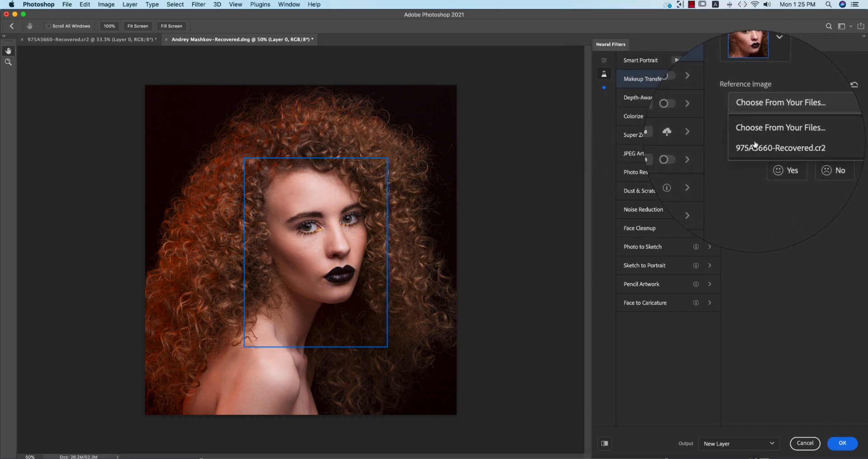
click(780, 148)
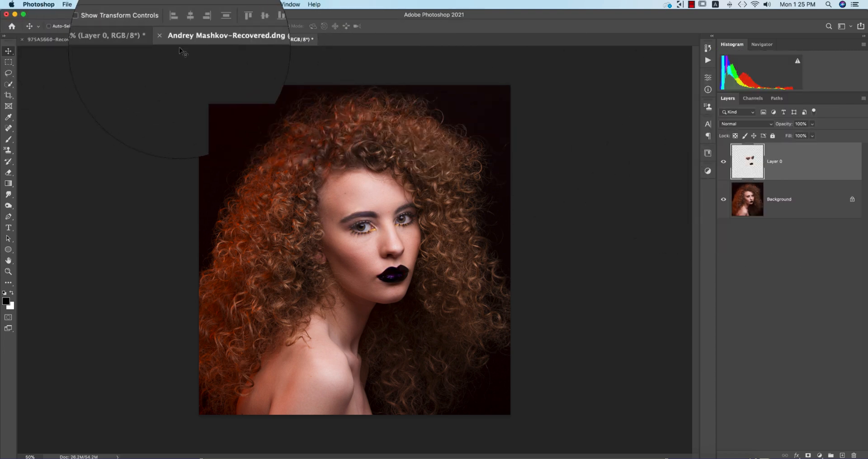
click(214, 39)
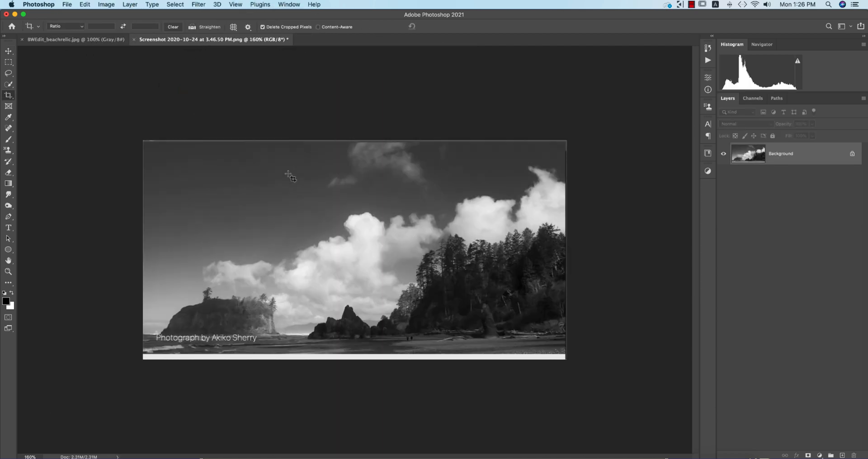
Enable the Colorize neural filter on the black-and-white coastline photo
click(217, 4)
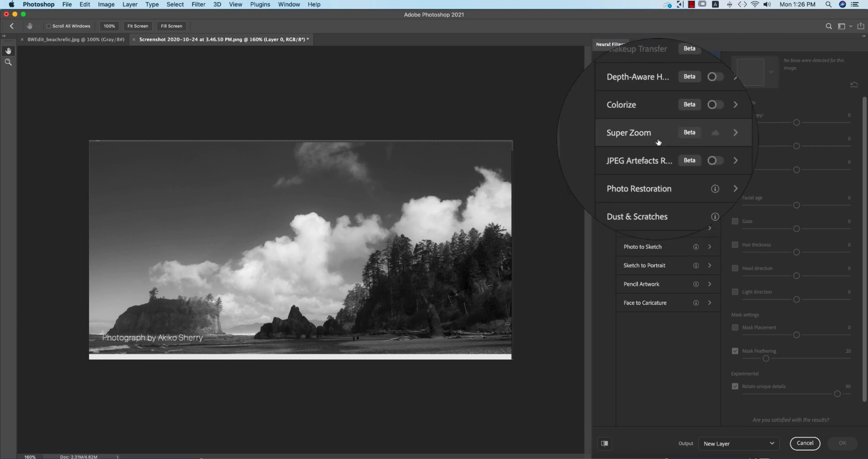
click(714, 105)
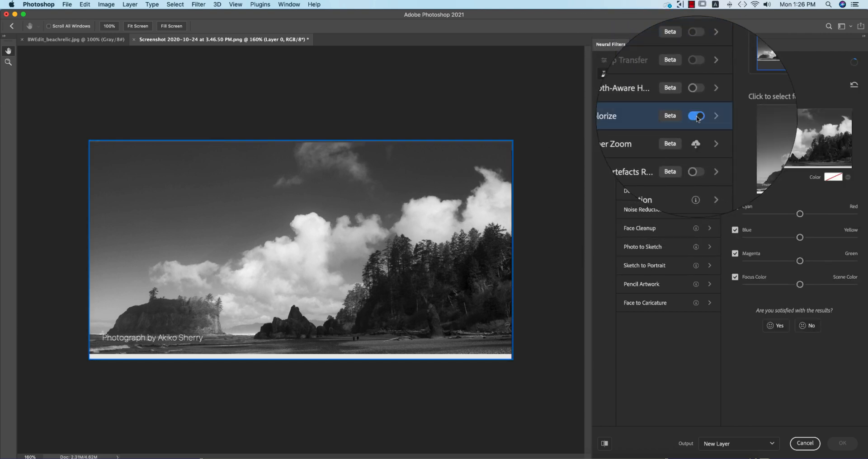
click(696, 116)
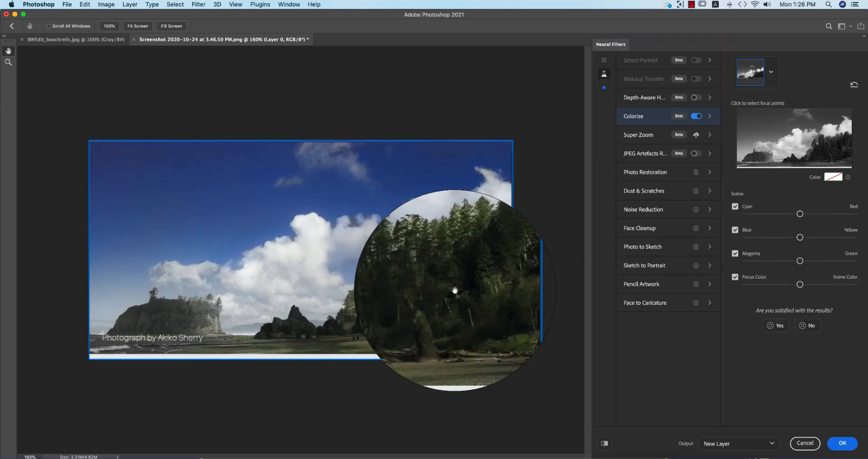
click(604, 443)
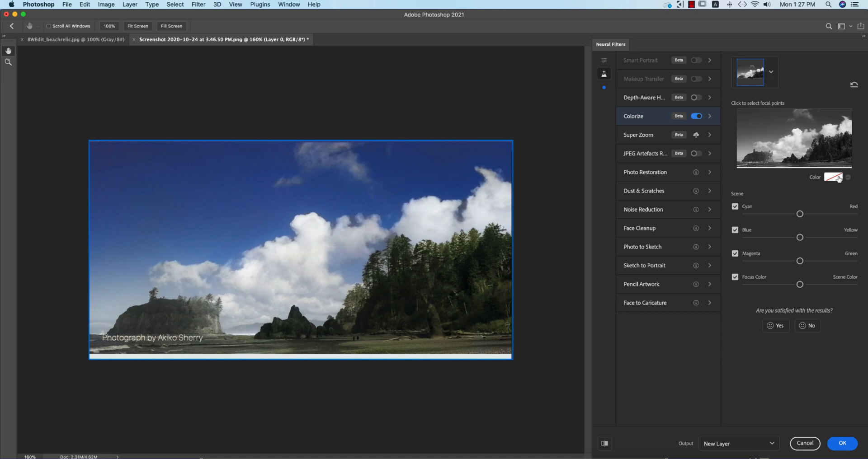
Warm the scene colours toward yellow, shift balance toward the focus colour, and compare with the original
click(835, 177)
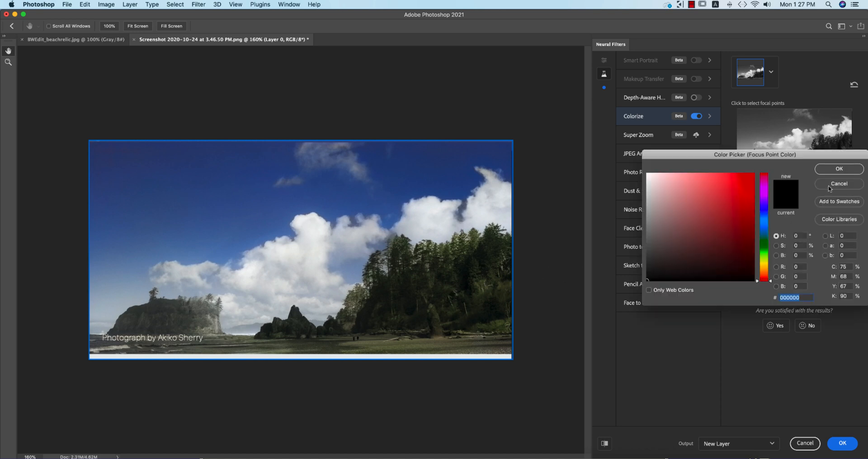
click(838, 183)
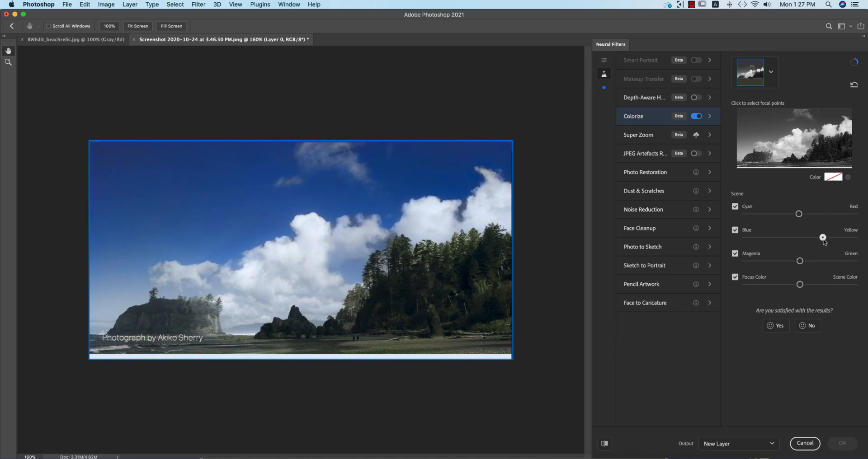
drag(822, 238, 815, 238)
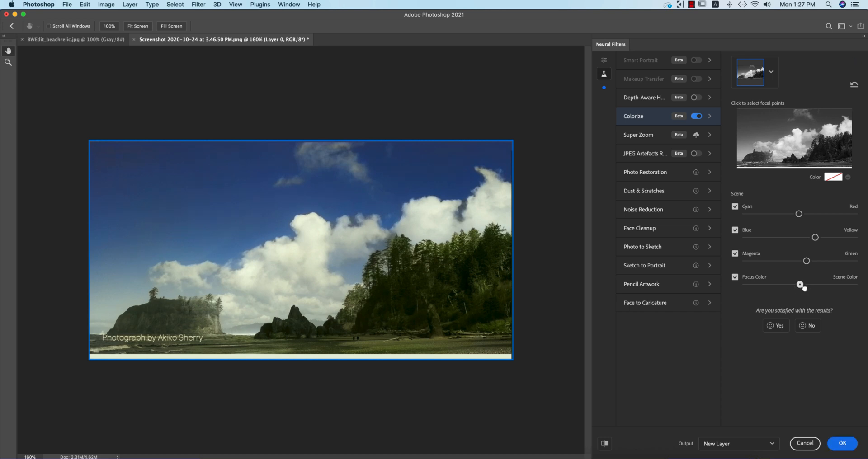
drag(800, 285, 788, 285)
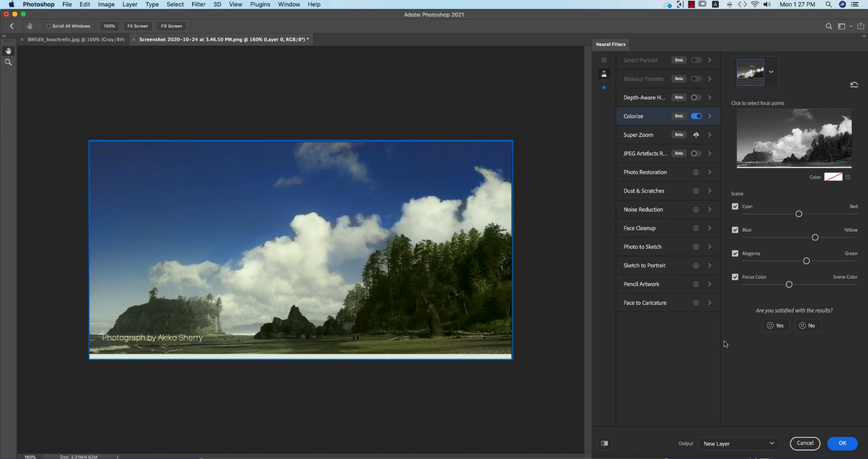
click(604, 444)
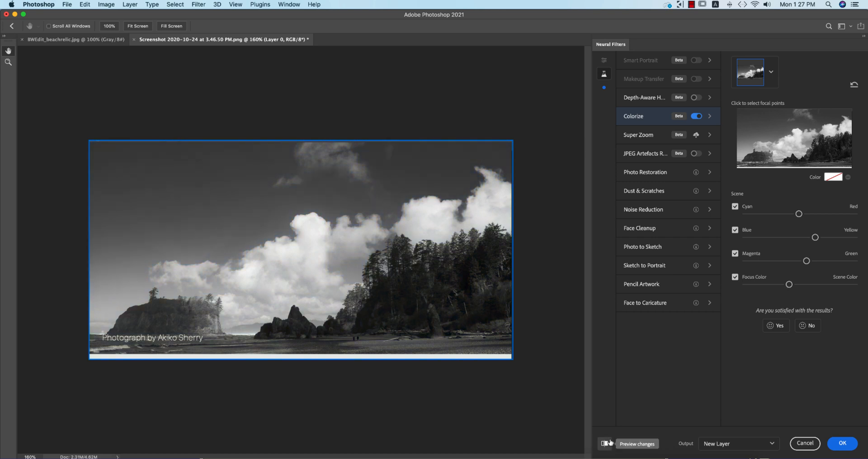
click(603, 442)
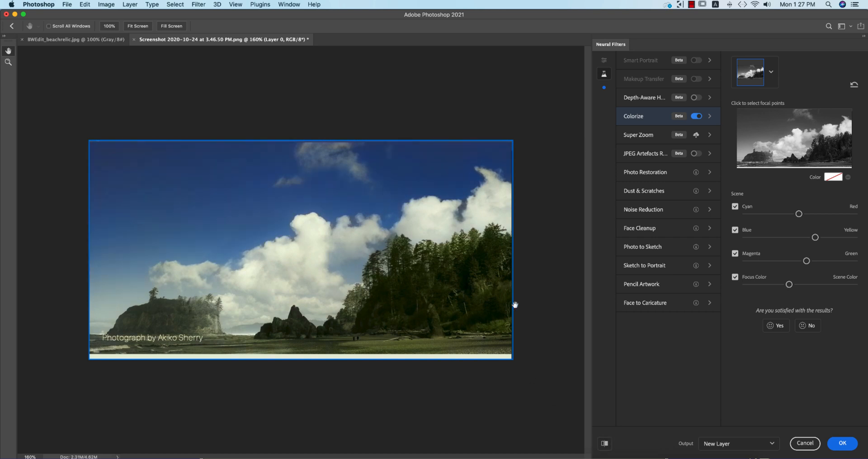